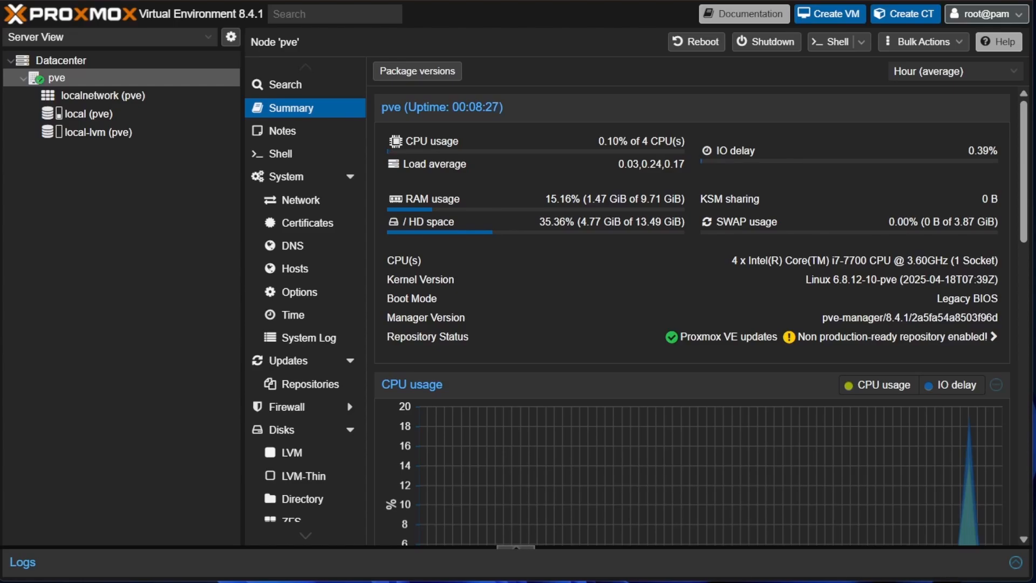
mouse_move(64, 87)
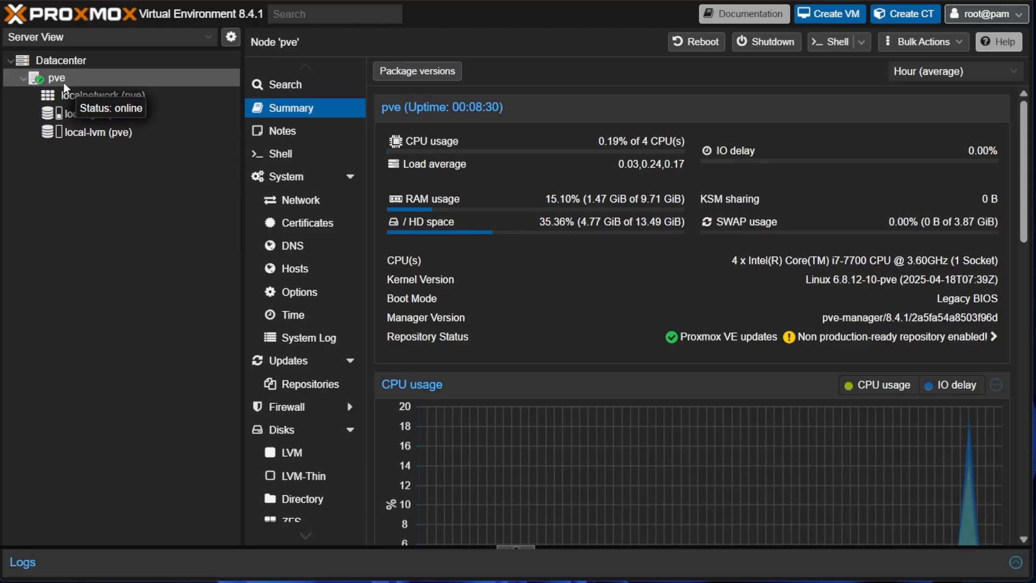
mouse_move(35, 93)
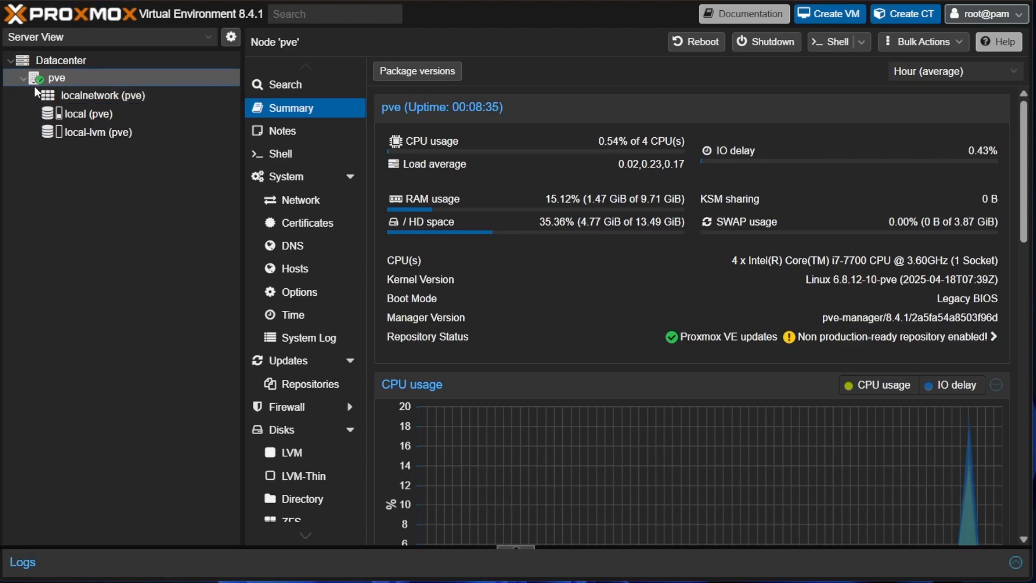
mouse_move(102, 209)
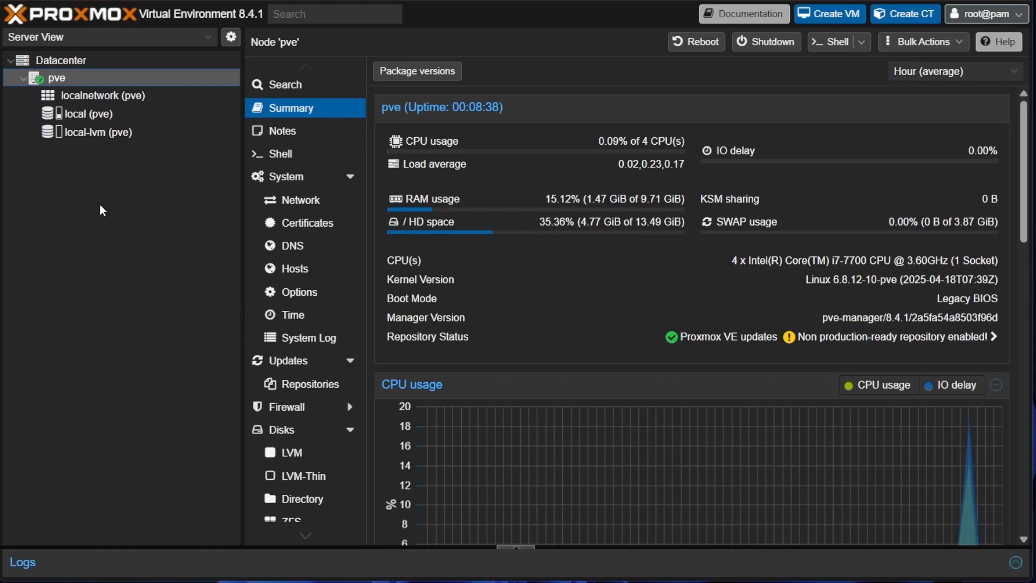
mouse_move(840, 67)
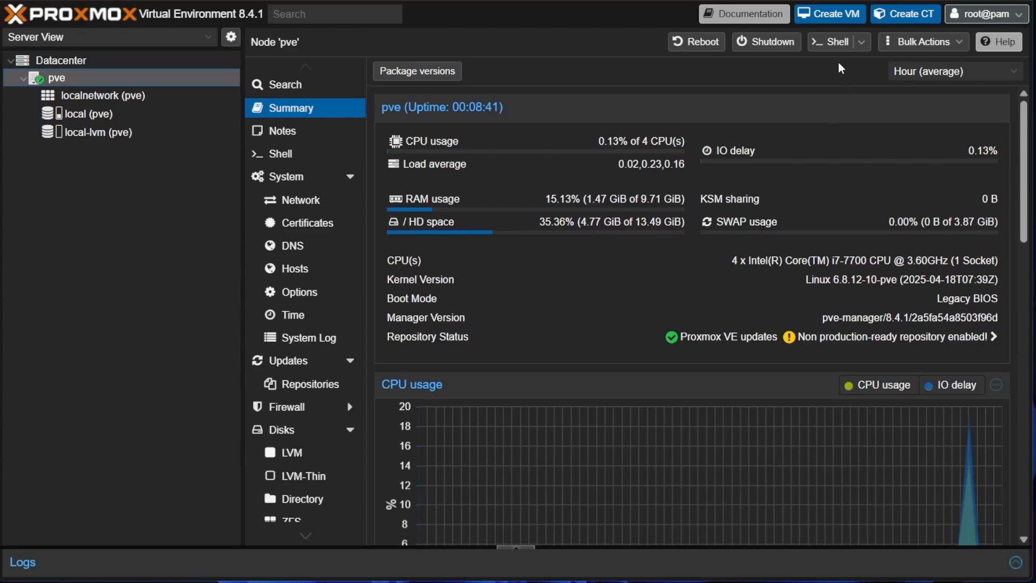
Open a root shell console on the pve node from the toolbar.
click(834, 42)
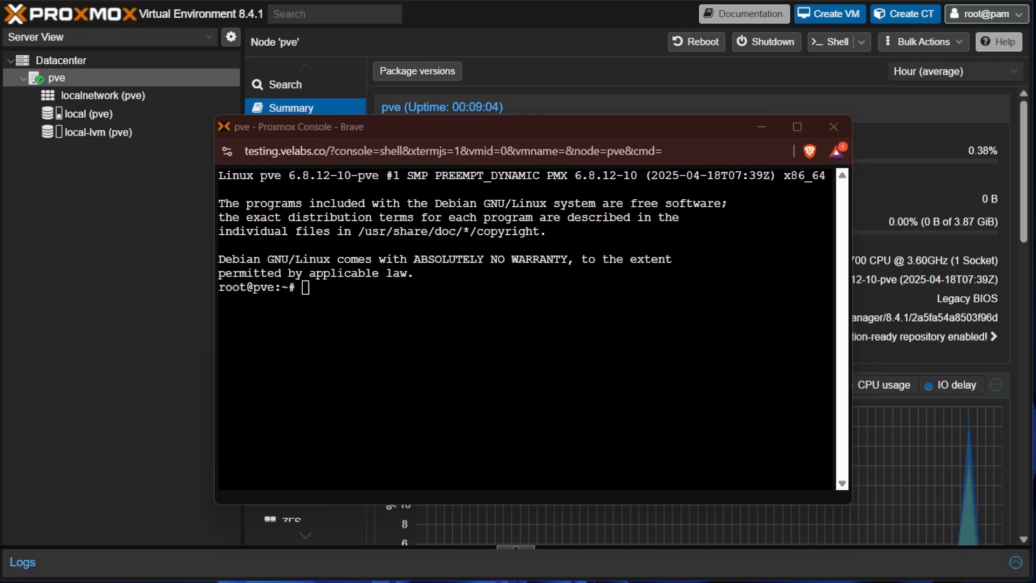
Edit /etc/postfix/main.cf in nano and comment out the relayhost line with #.
text(nano /etc/postfix/main.cf)
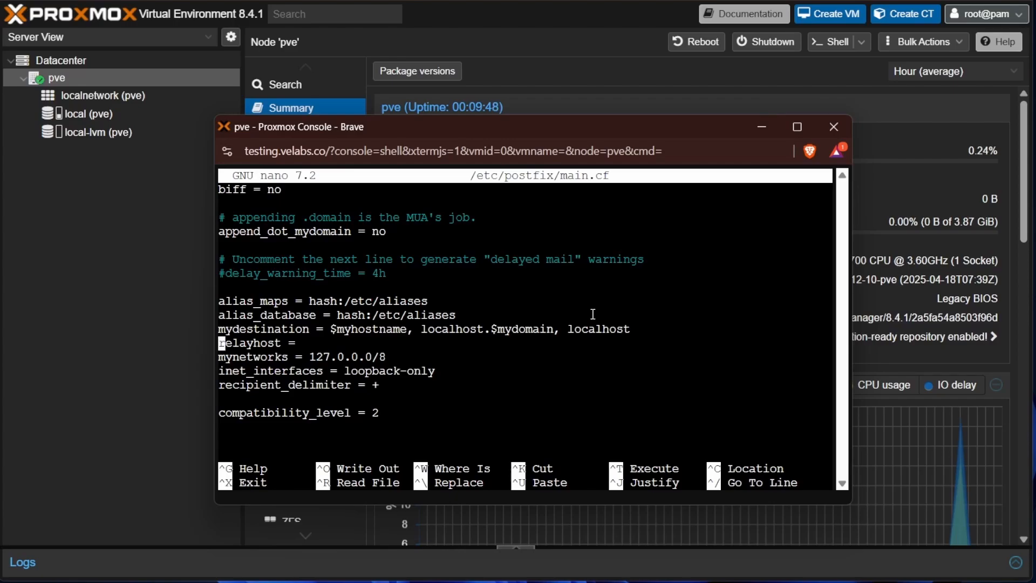
text(#)
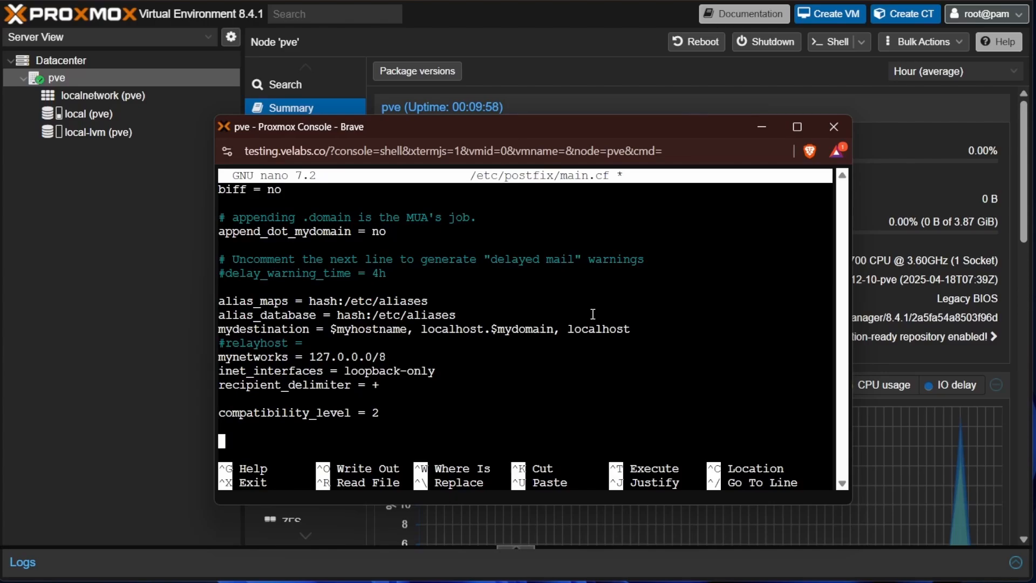
mouse_move(442, 289)
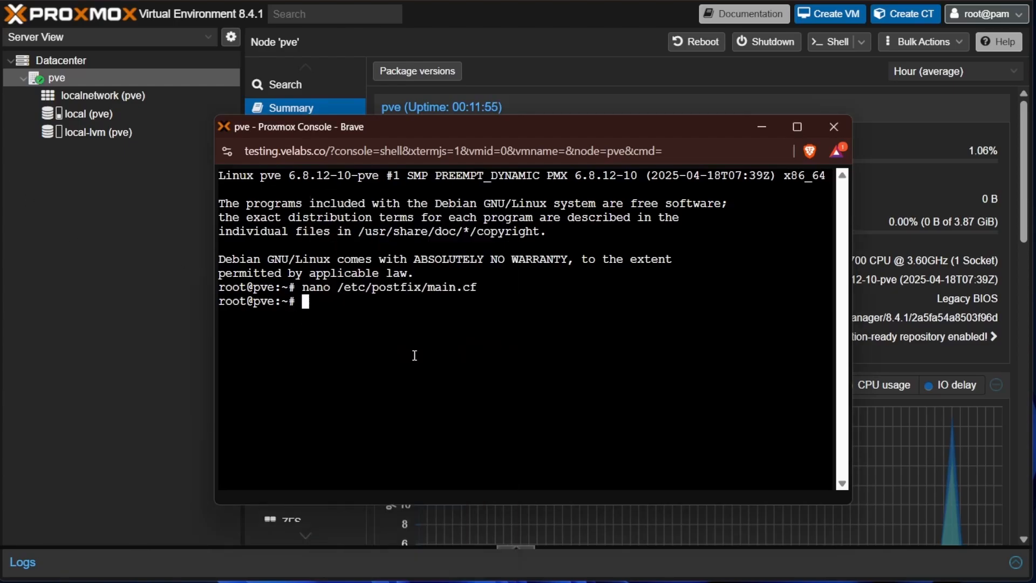
text(nano /etc/postfix/sasl_passwd)
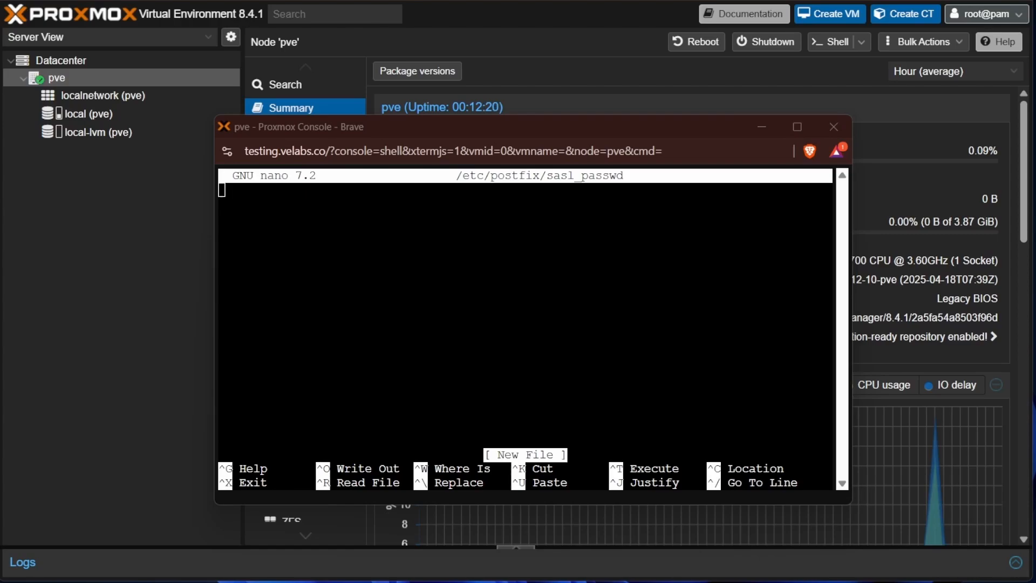
mouse_move(293, 278)
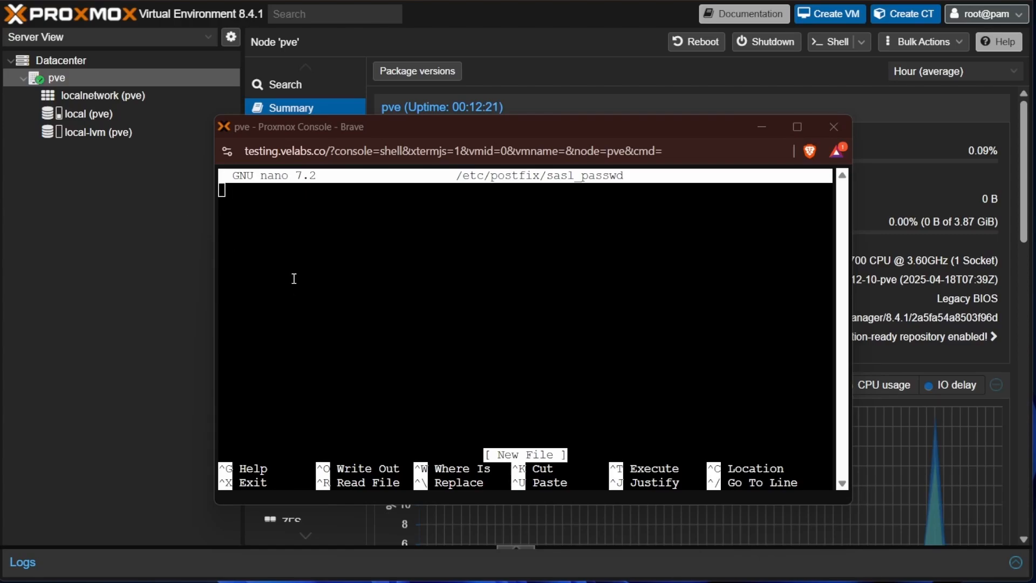
right_click(292, 277)
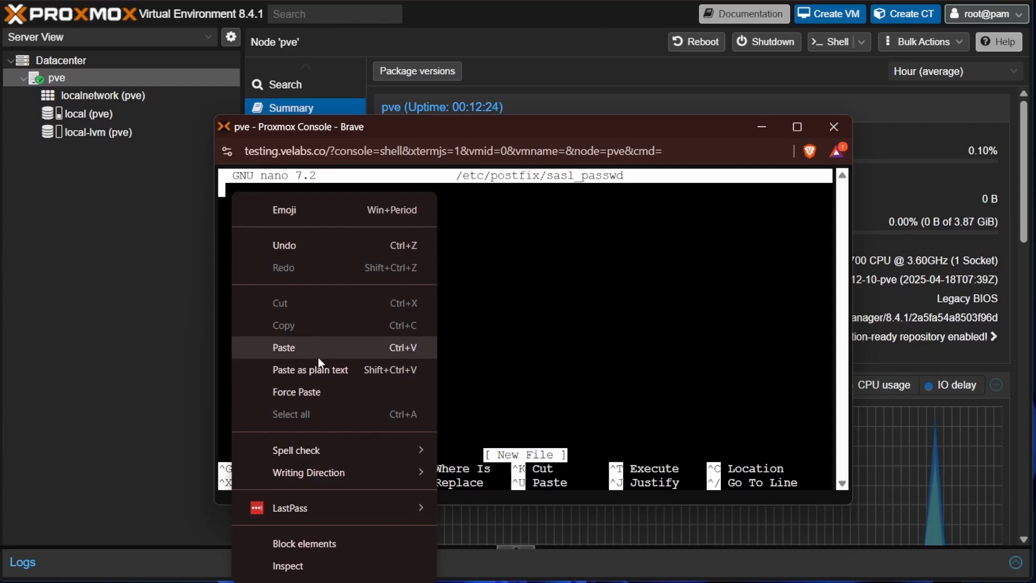
click(284, 346)
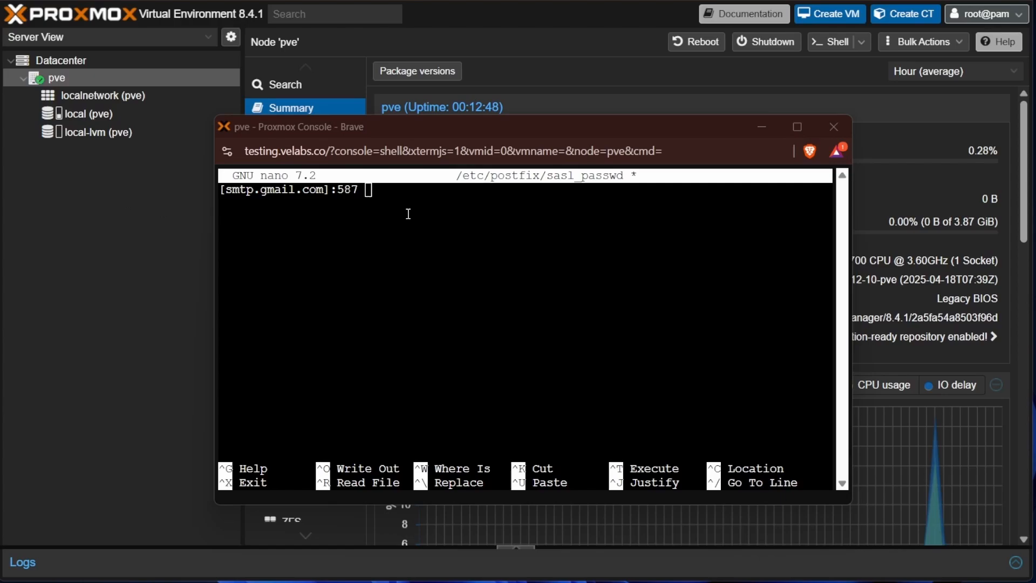
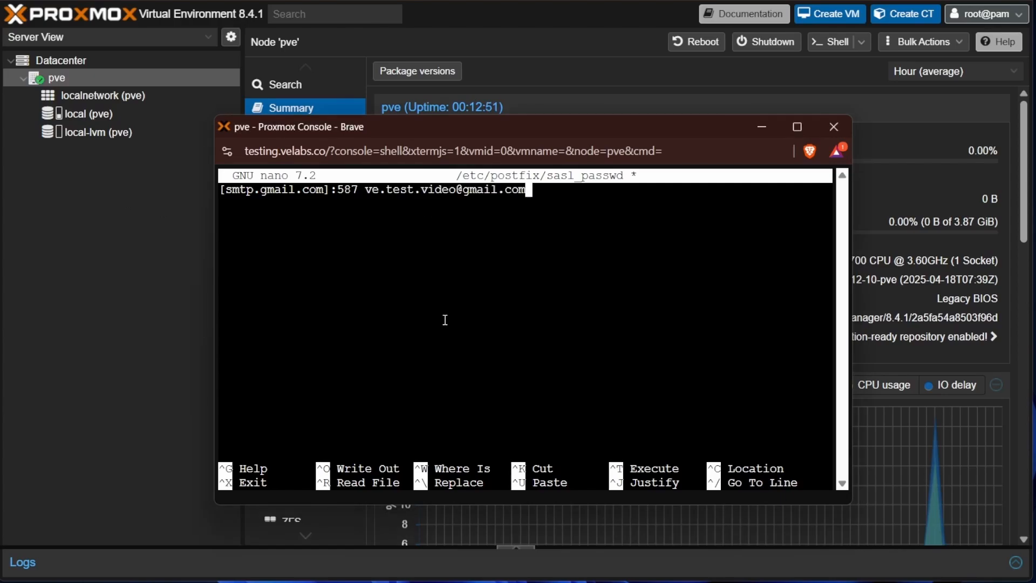
text(:)
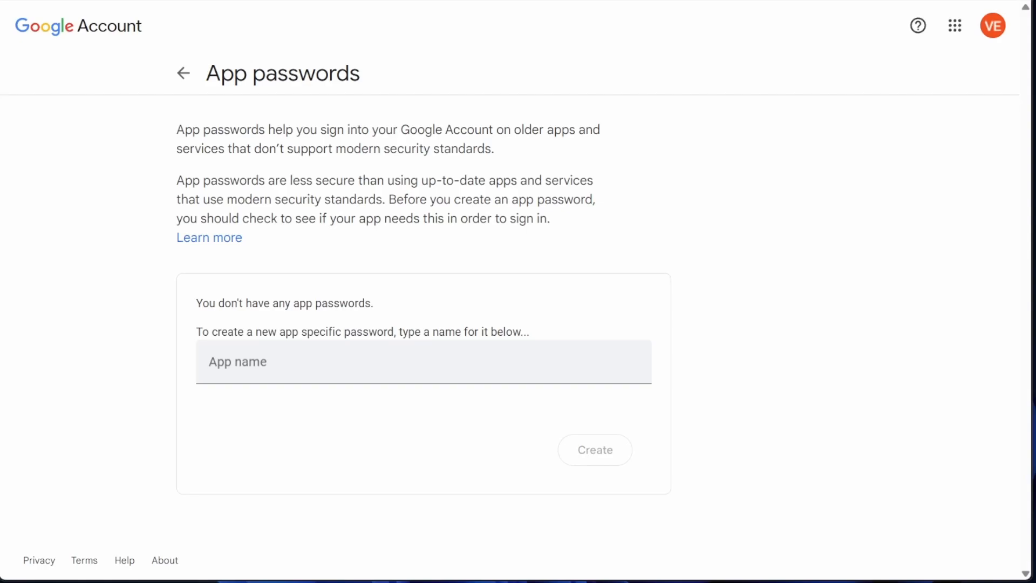
Create a Google app password named proxmox and dismiss the generated password dialog.
click(422, 361)
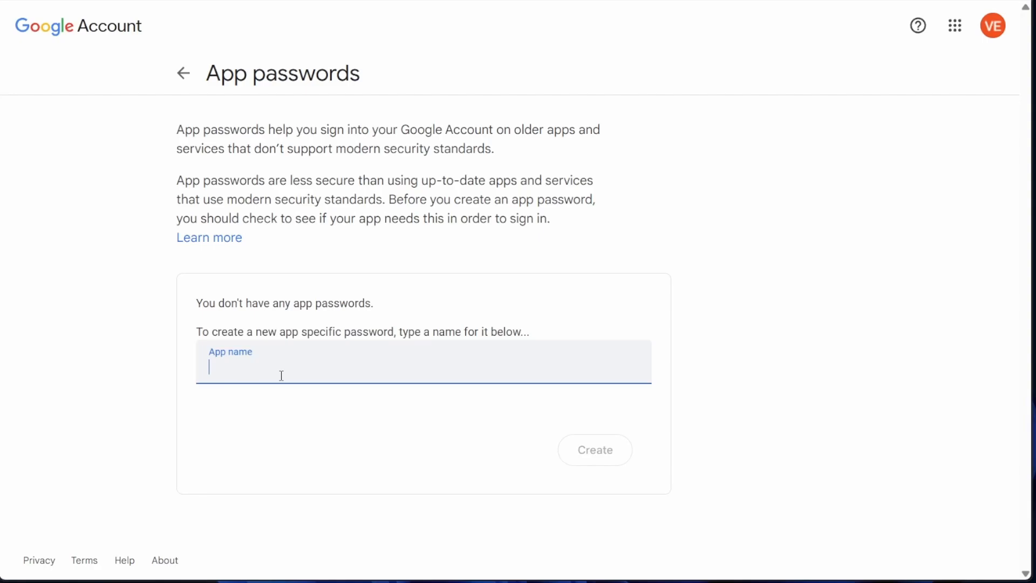
text(proxmox)
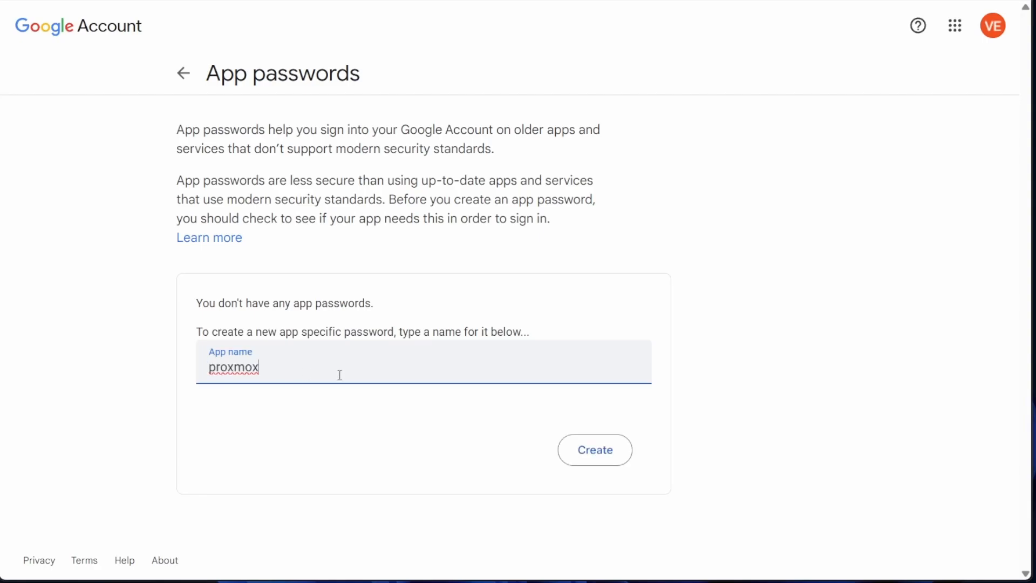
click(593, 449)
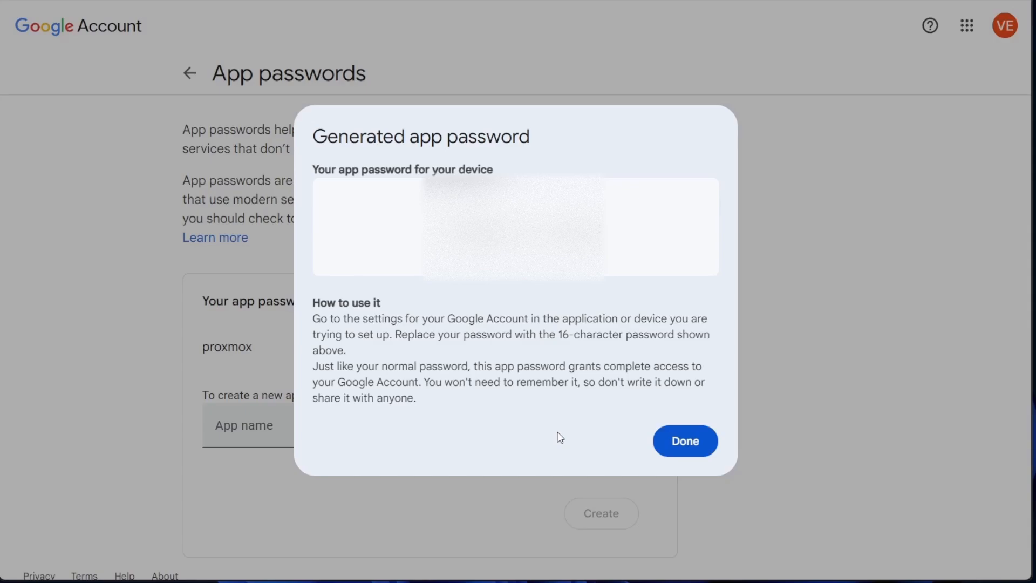
mouse_move(505, 420)
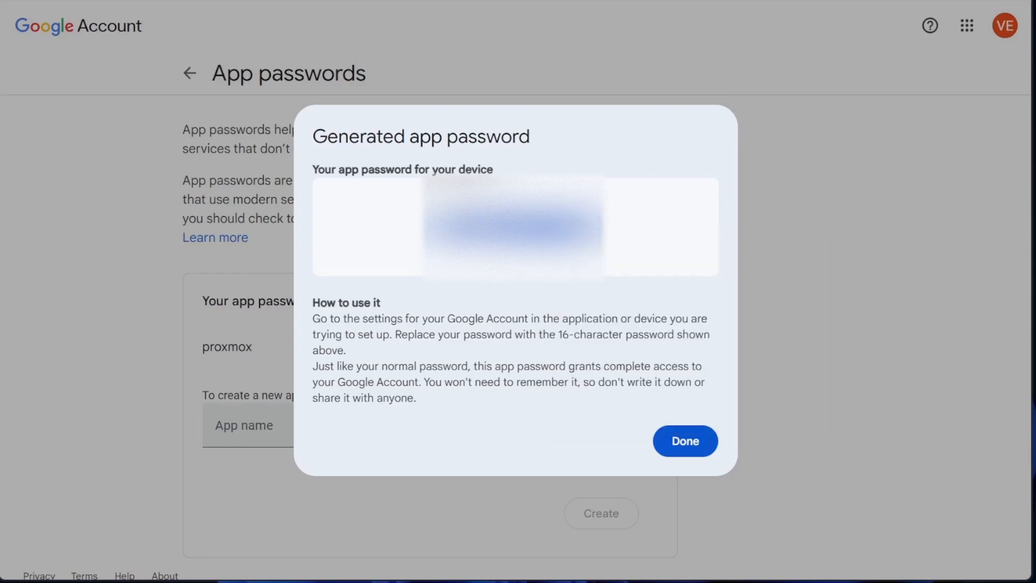
click(684, 440)
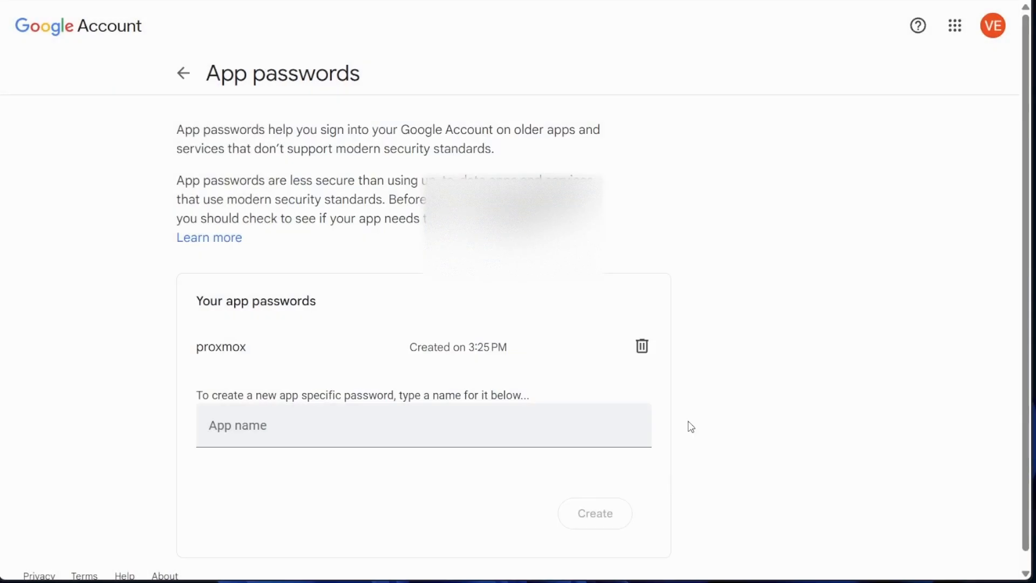
mouse_move(342, 186)
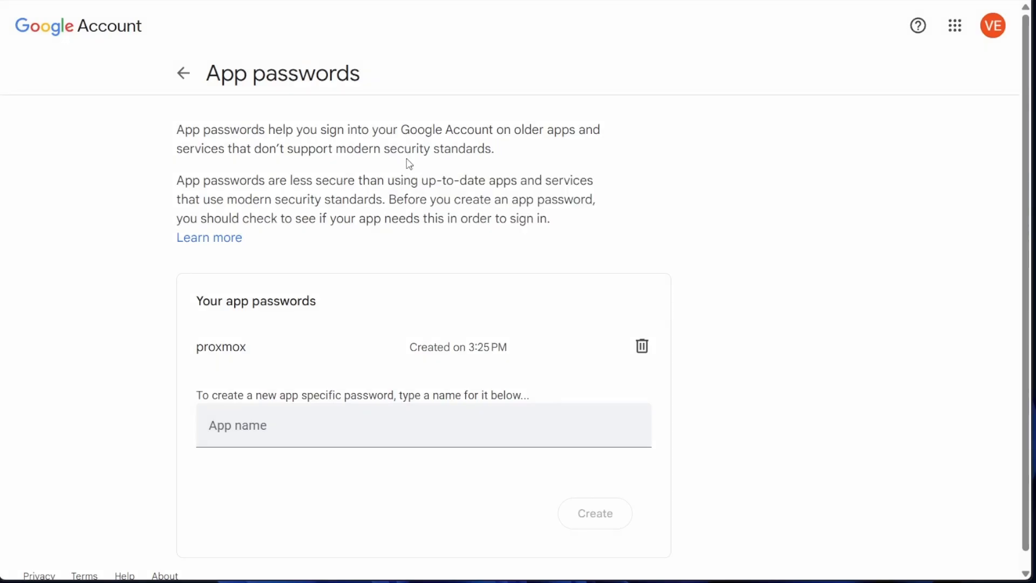
mouse_move(405, 181)
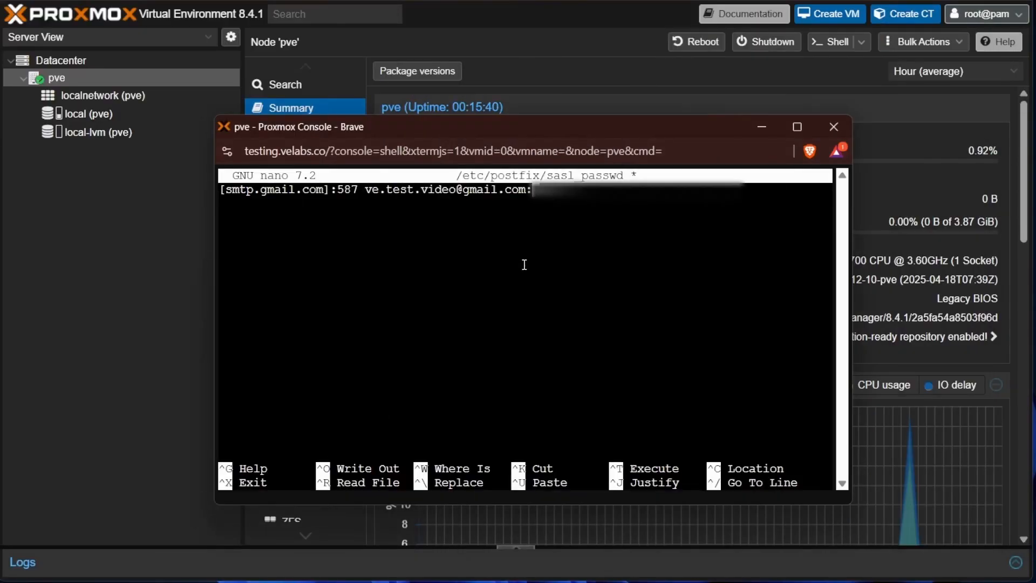
mouse_move(292, 229)
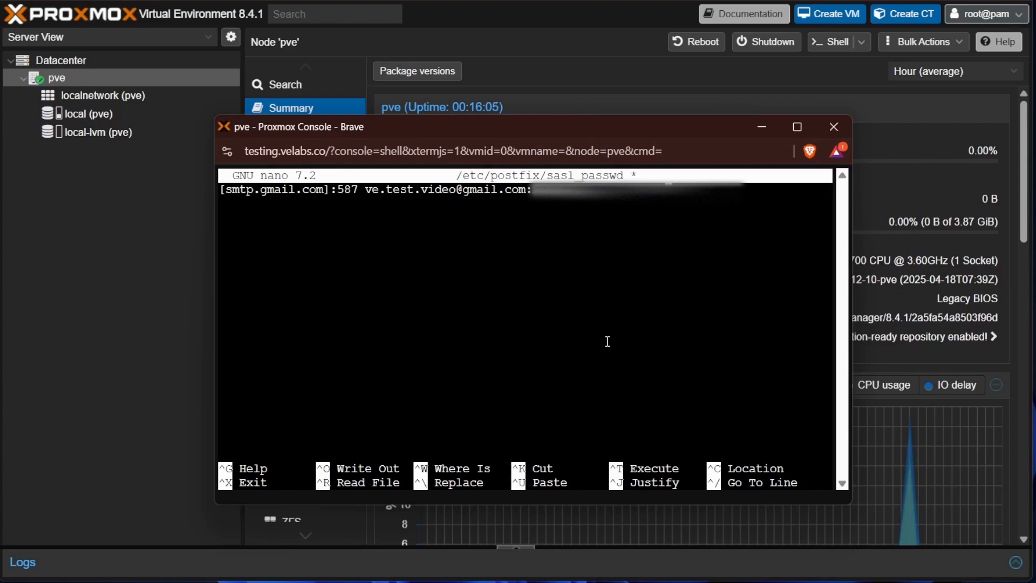
Save the sasl_passwd file with the Gmail app password entered.
key(ctrl+o)
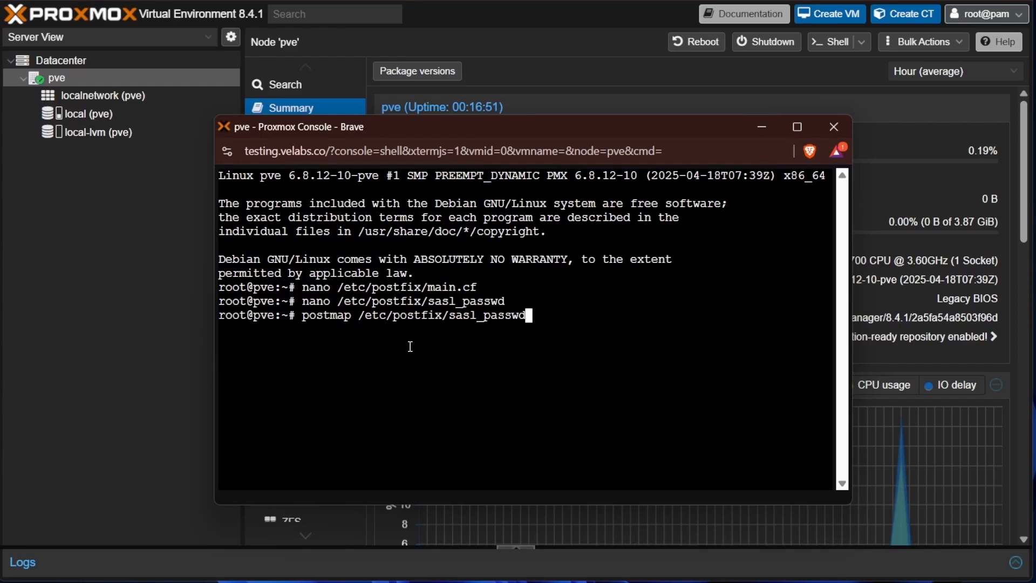
Run postmap on sasl_passwd and chown root:root on sasl_passwd and sasl_passwd.db.
key(Return)
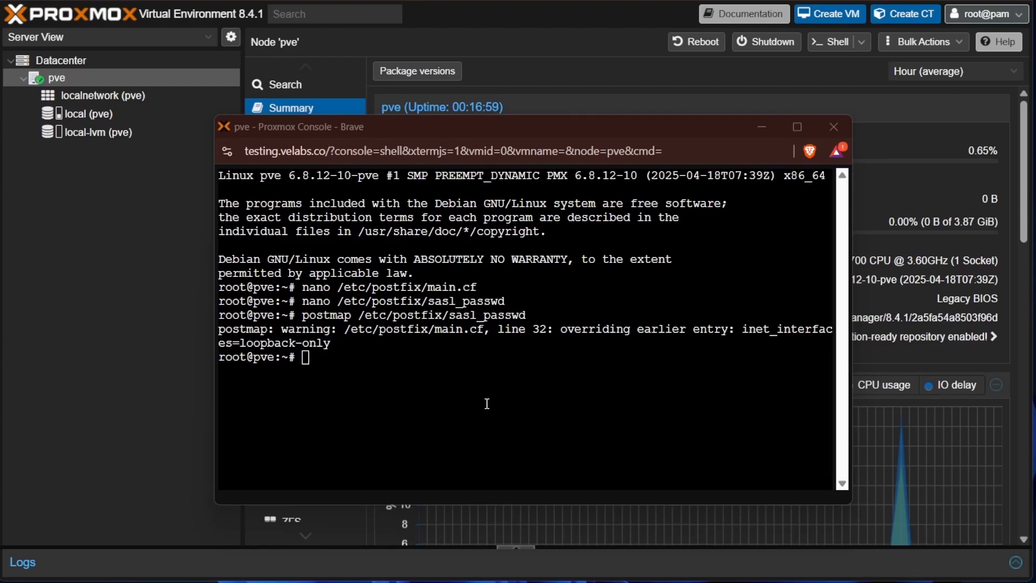
text(chown root:root /etc/postfix/sasl_passwd /etc/postfix/sasl_passwd.db)
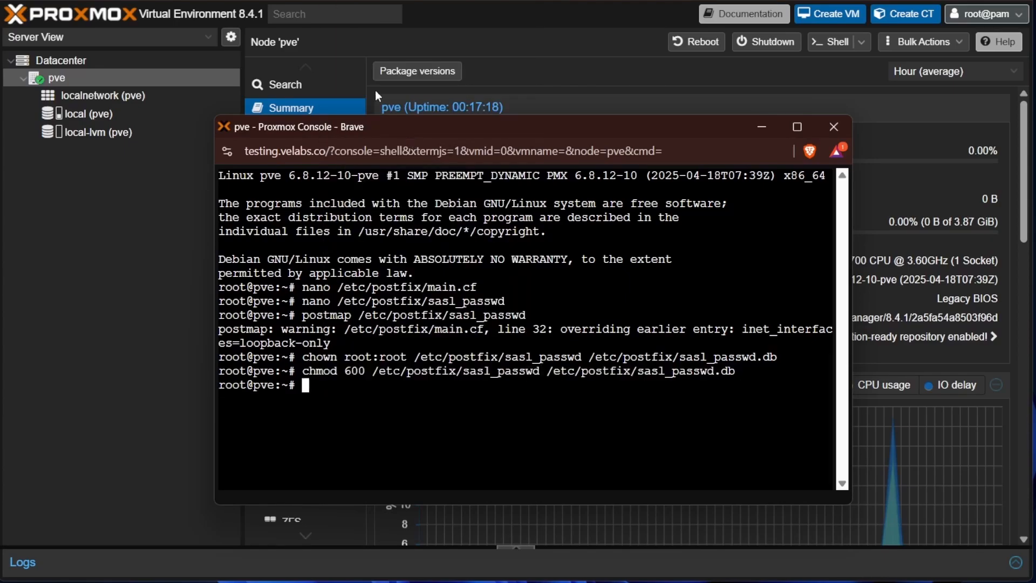
mouse_move(420, 99)
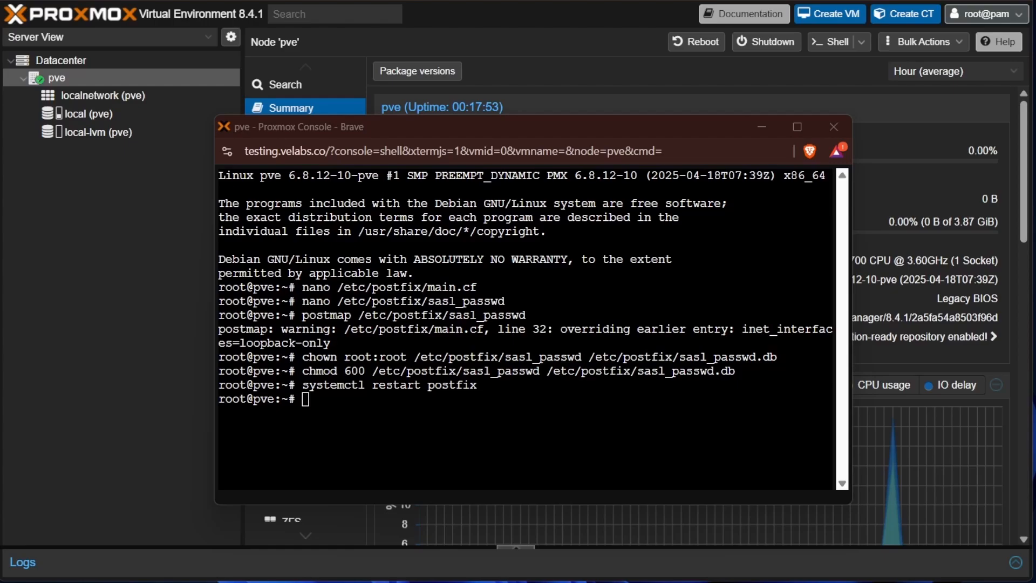
mouse_move(379, 396)
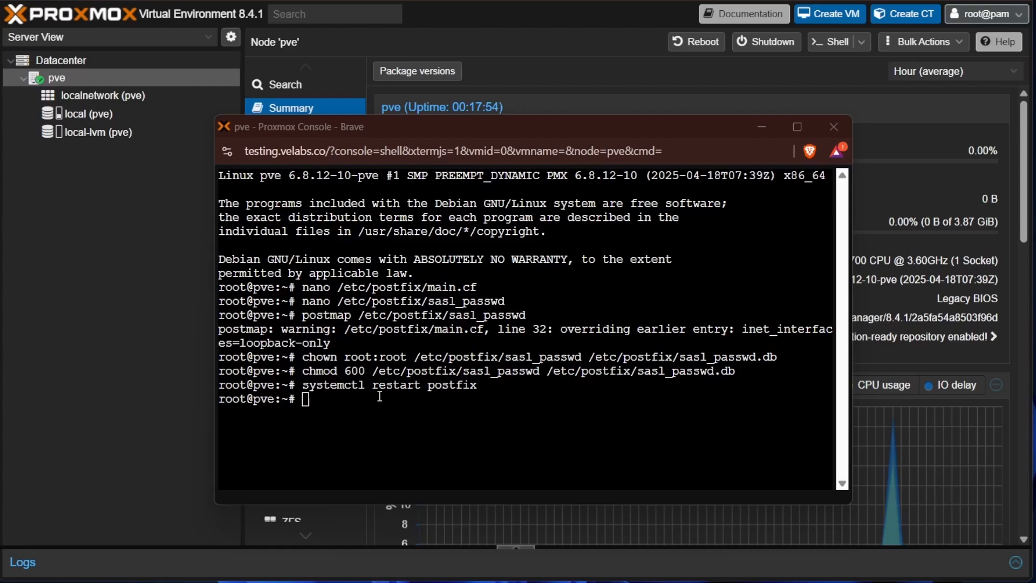
Begin the test email command with body "Test email body" and subject "Test Email".
text(echo "Test email body" | mail -s "Test Email")
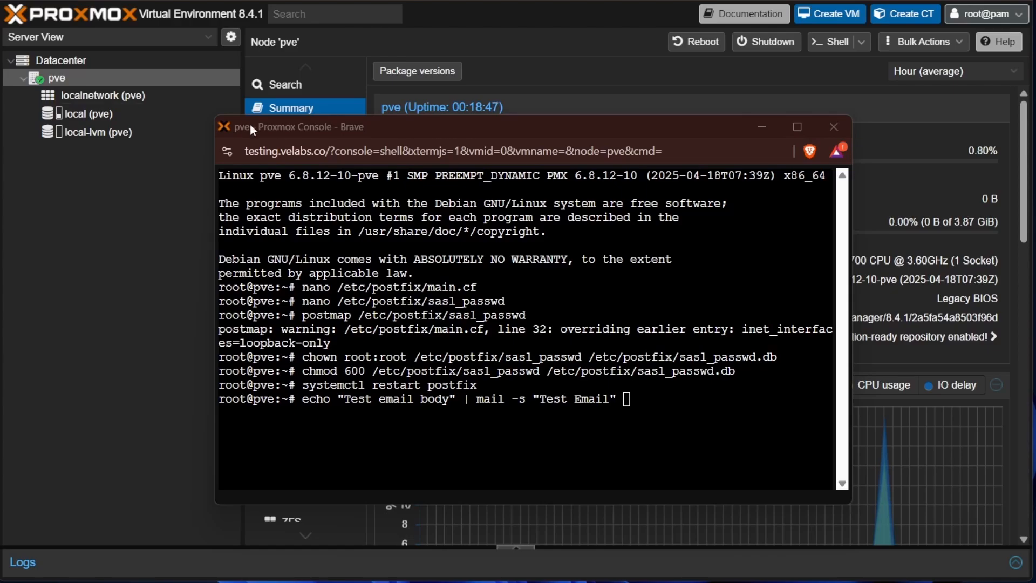
mouse_move(712, 363)
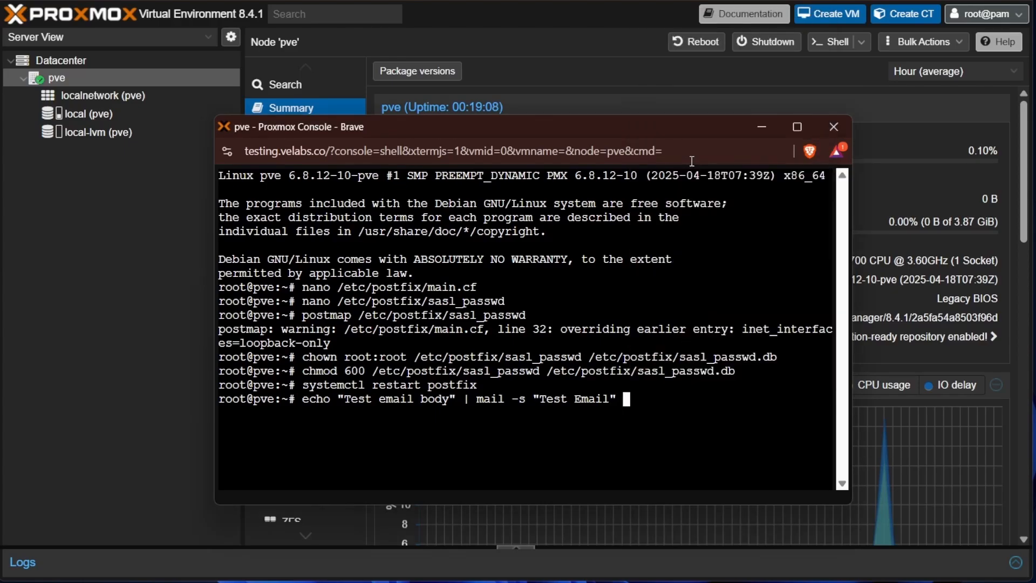
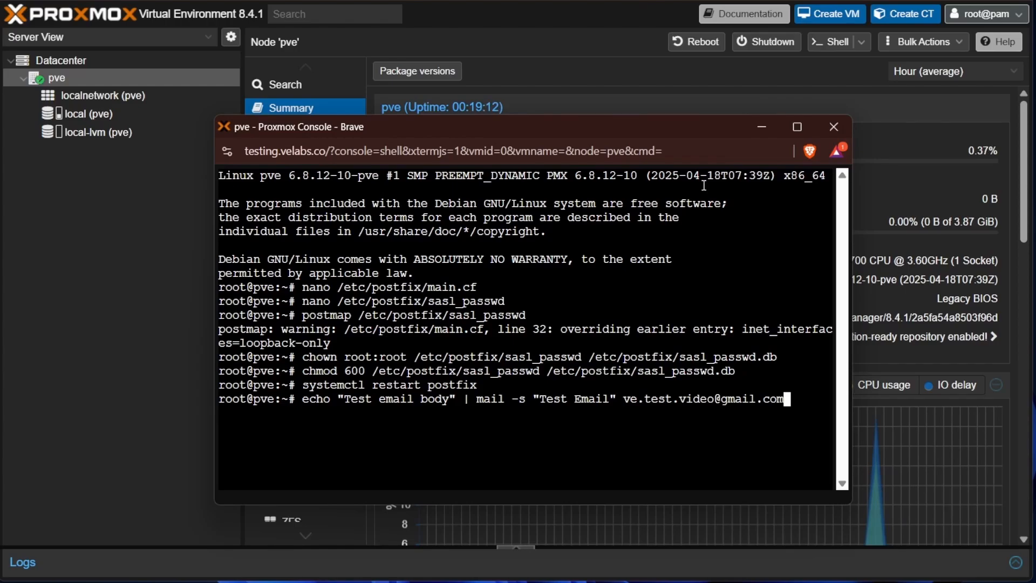
key(Return)
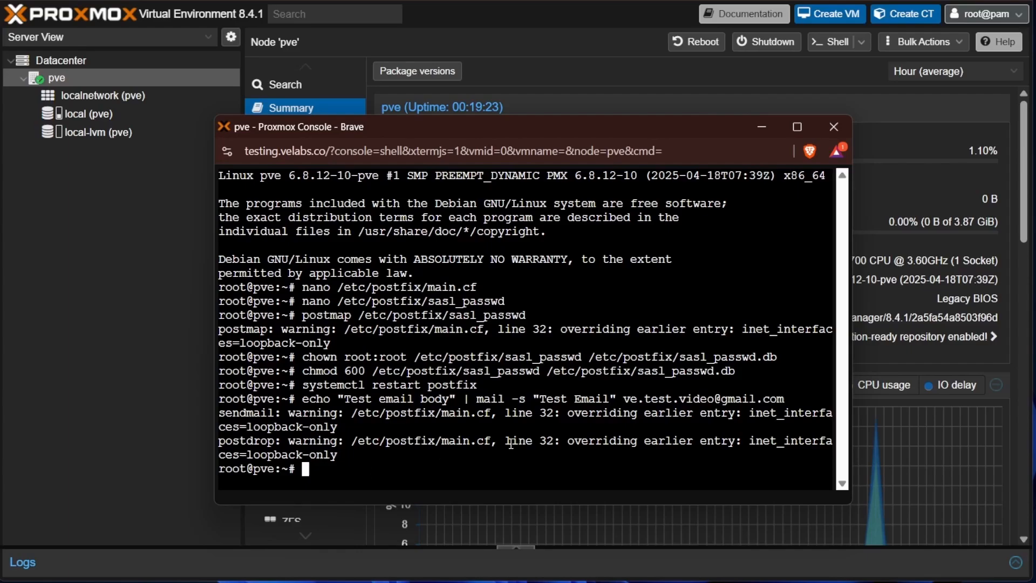
mouse_move(526, 484)
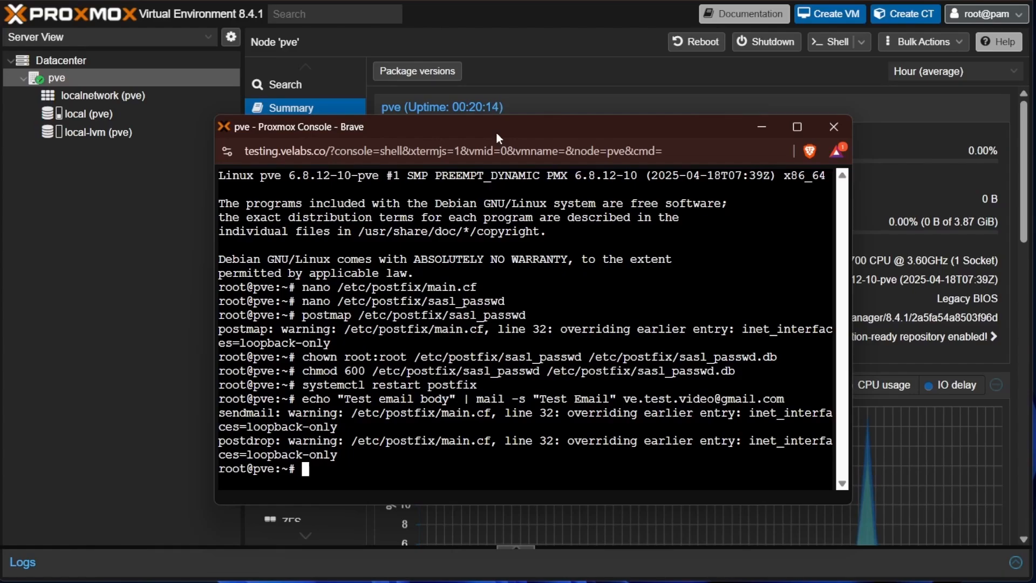
Restart Postfix, comment out the duplicate inet_interfaces = all line in main.cf, and reopen the file.
text(systemctl restart postfix)
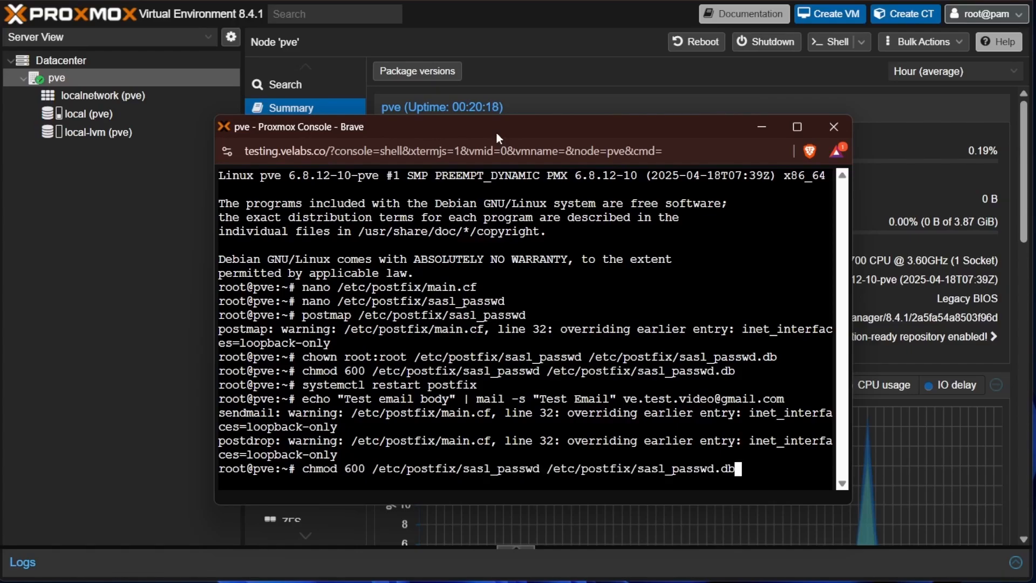
text(nano /etc/postfix/main.cf)
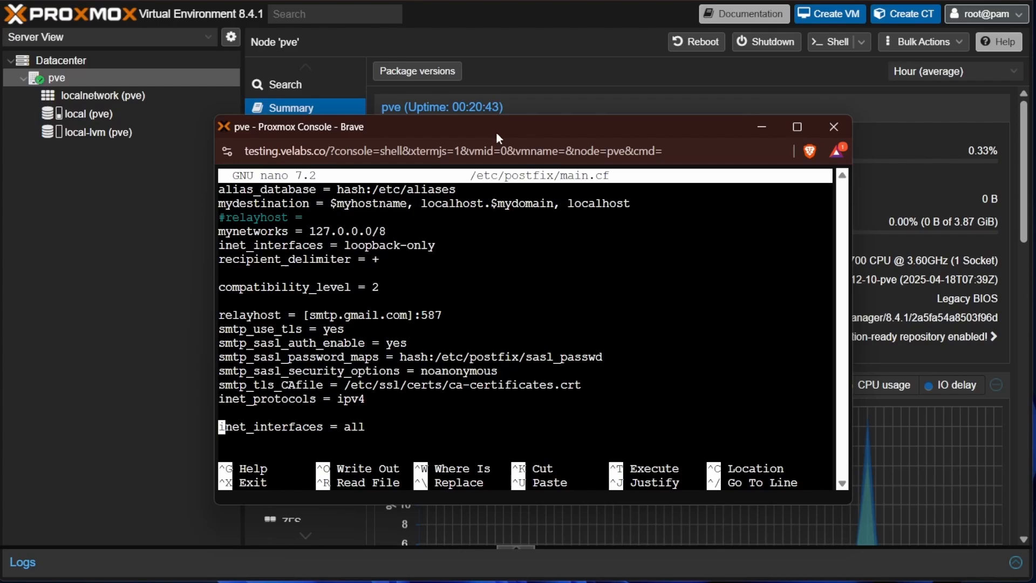
text(#)
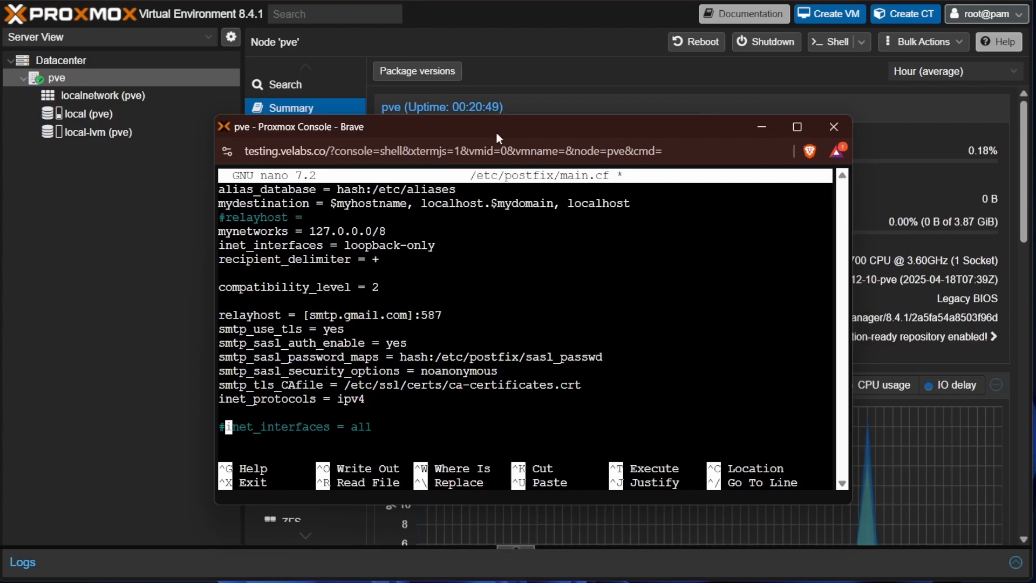
key(ctrl+x)
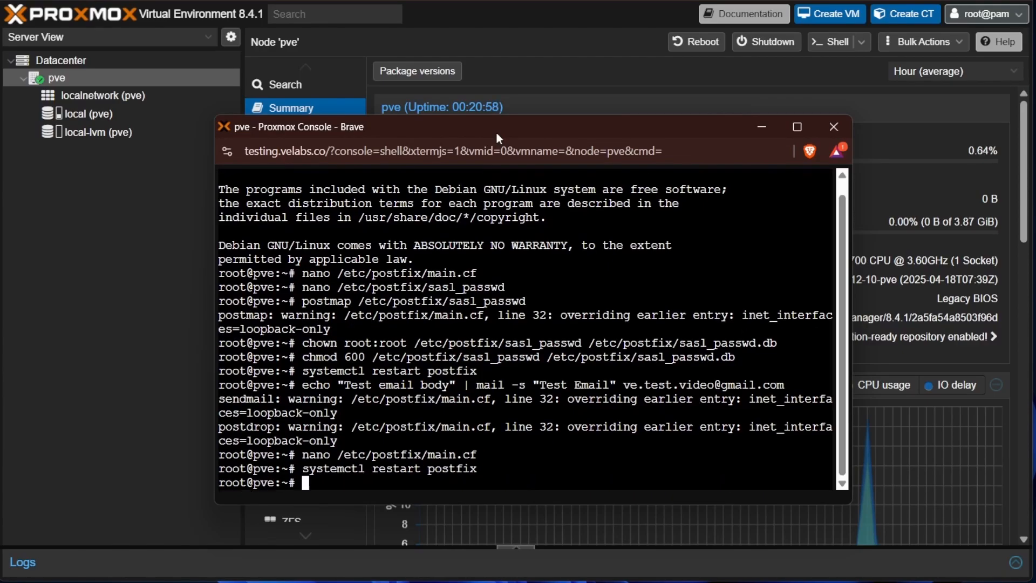
text(nano /etc/postfix/main.cf)
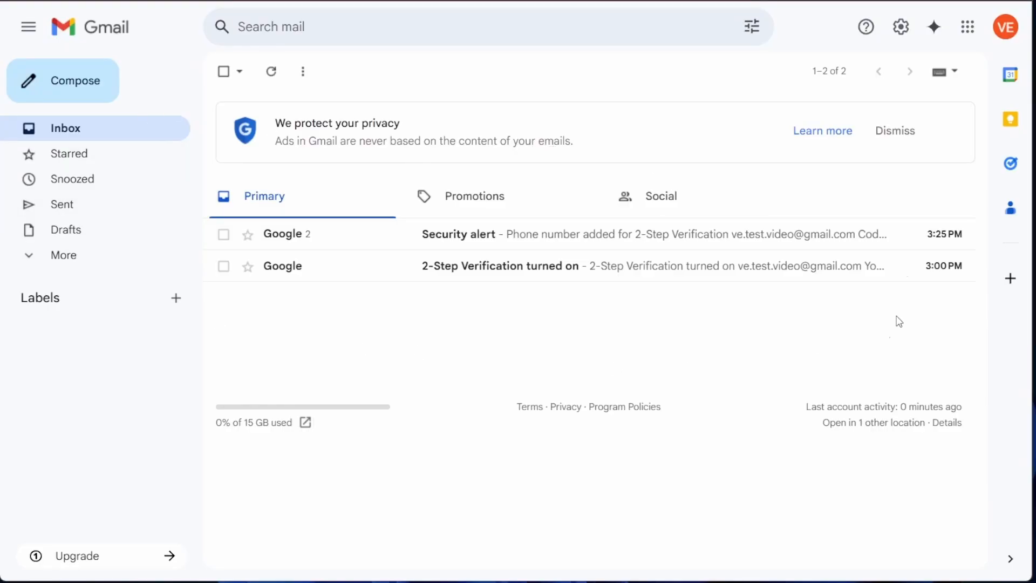
mouse_move(419, 86)
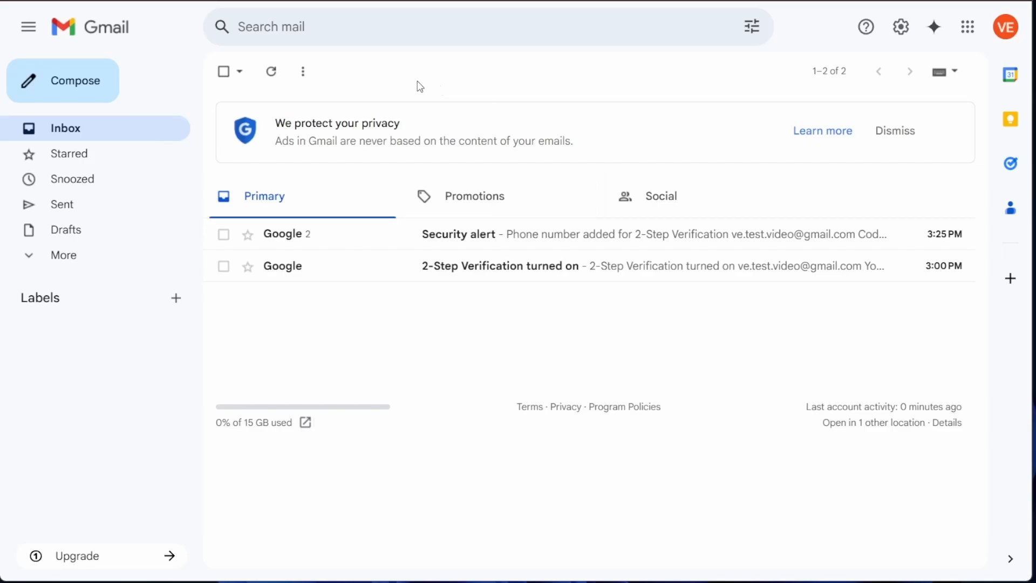
mouse_move(278, 428)
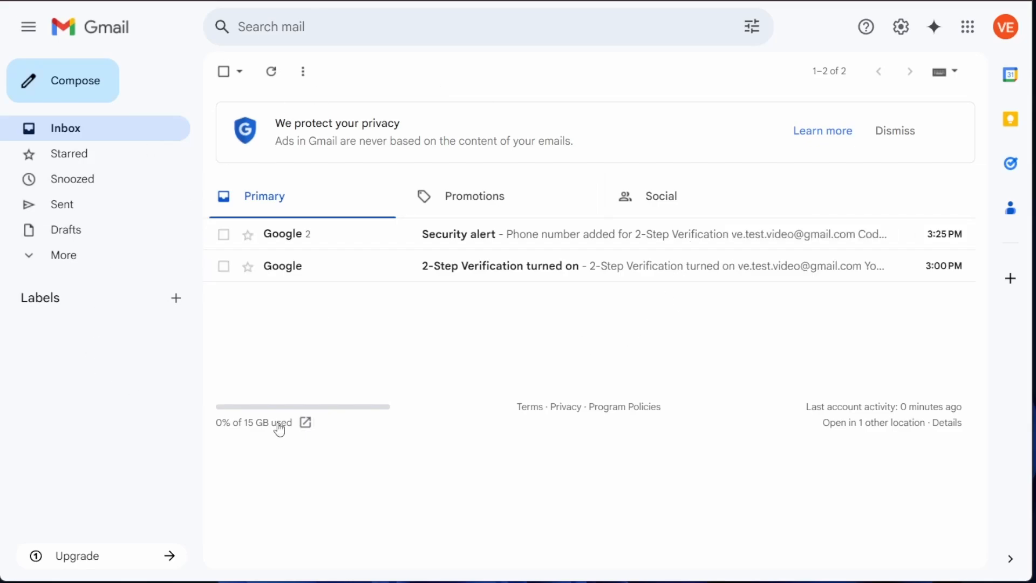
mouse_move(669, 311)
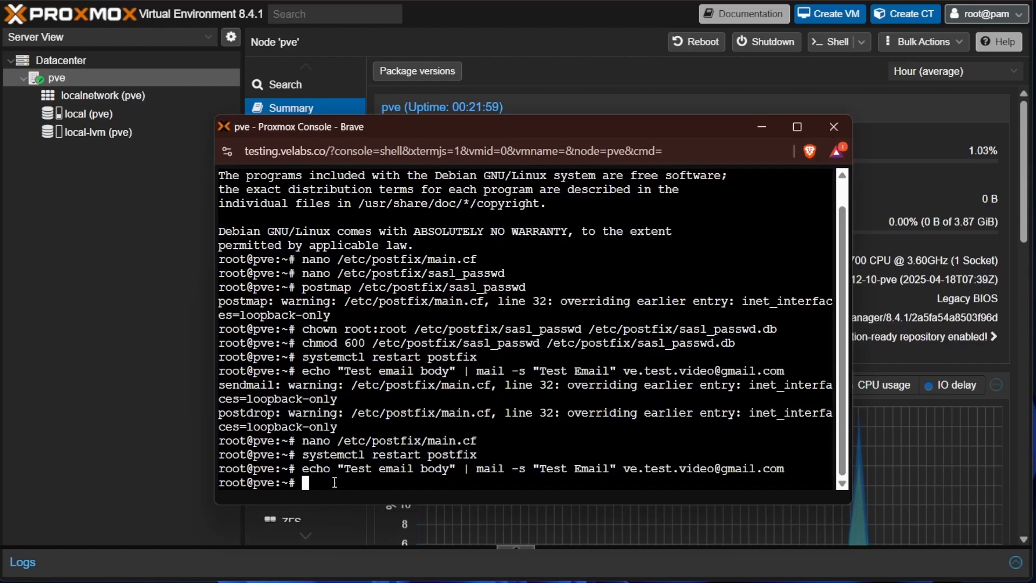
Try tail -f /var/log/mail.log, then view the Postfix journal with journalctl -u postfix -e.
text(tail -f /var/log/mail.log)
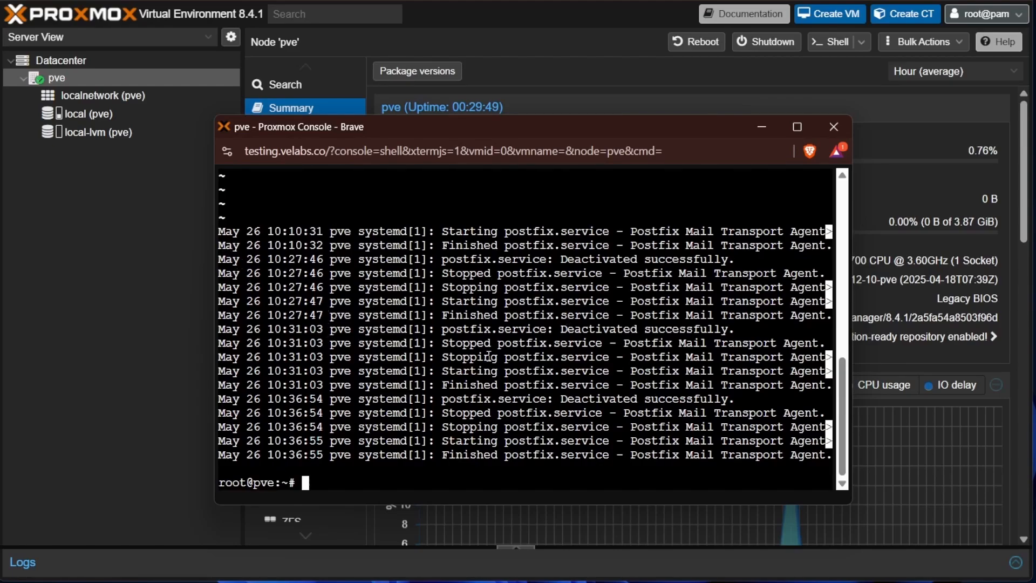
mouse_move(486, 357)
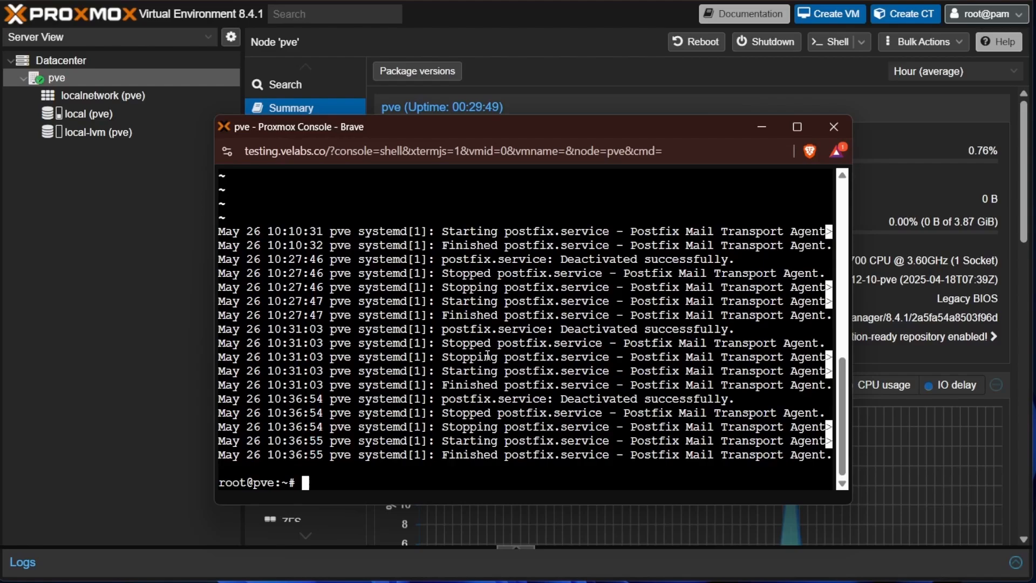
text(journalctl -u postfix -e)
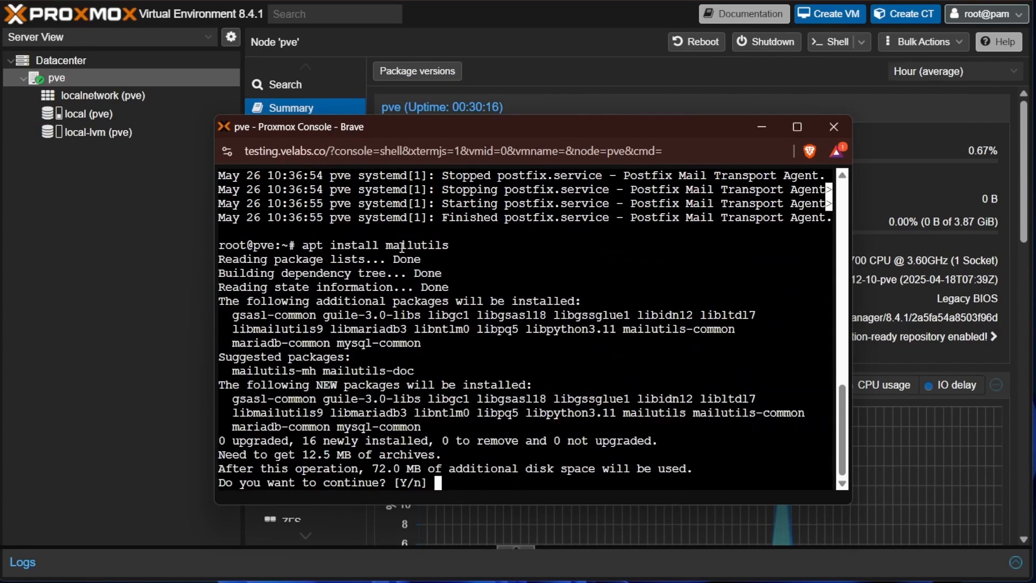
text(Y)
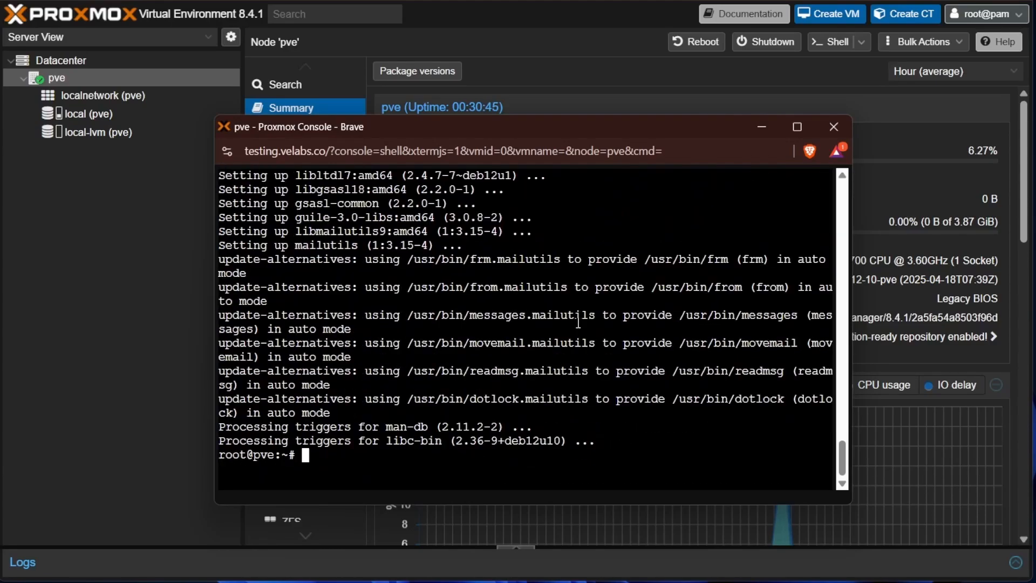
text(apt install mailutils)
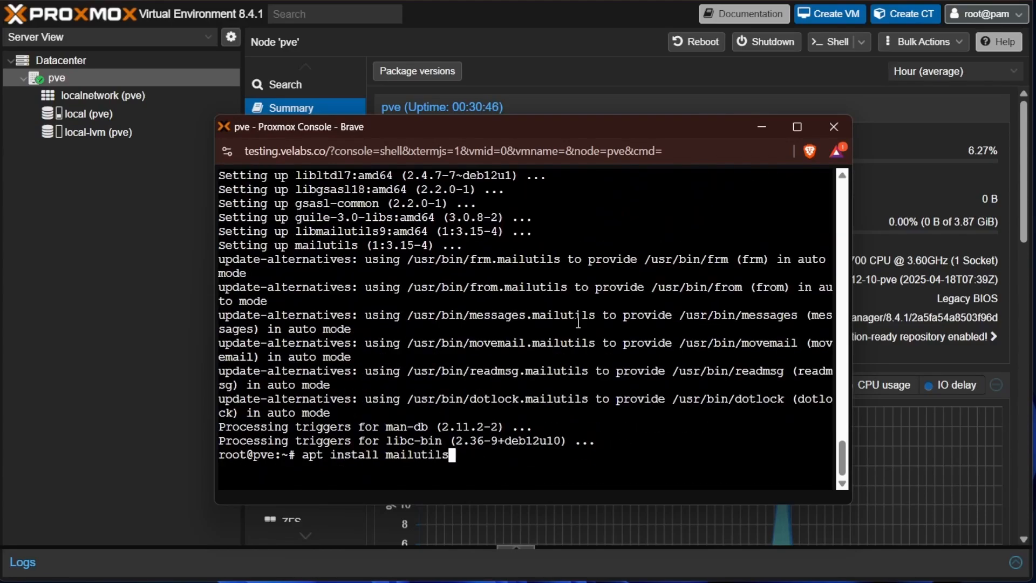
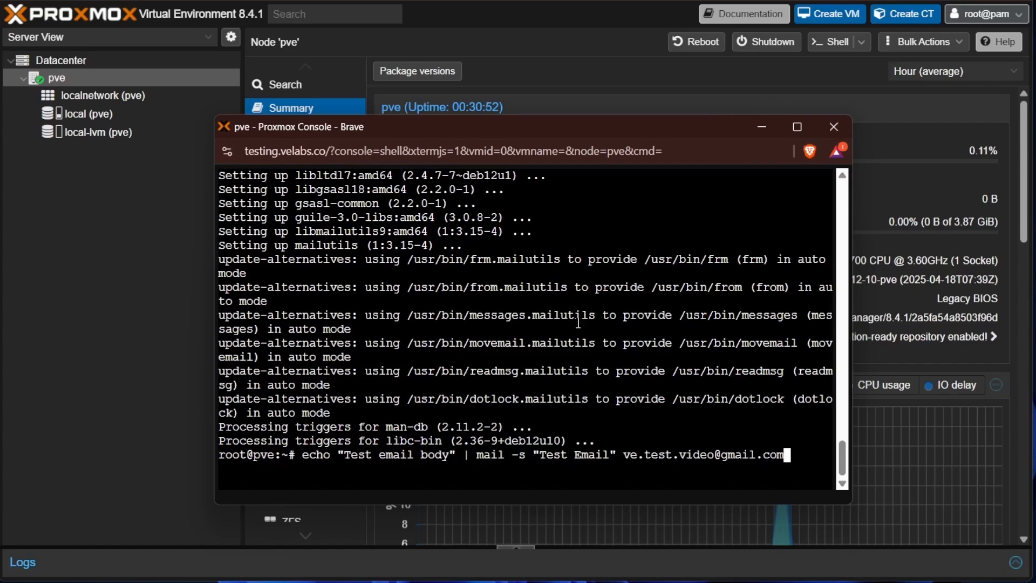
key(Return)
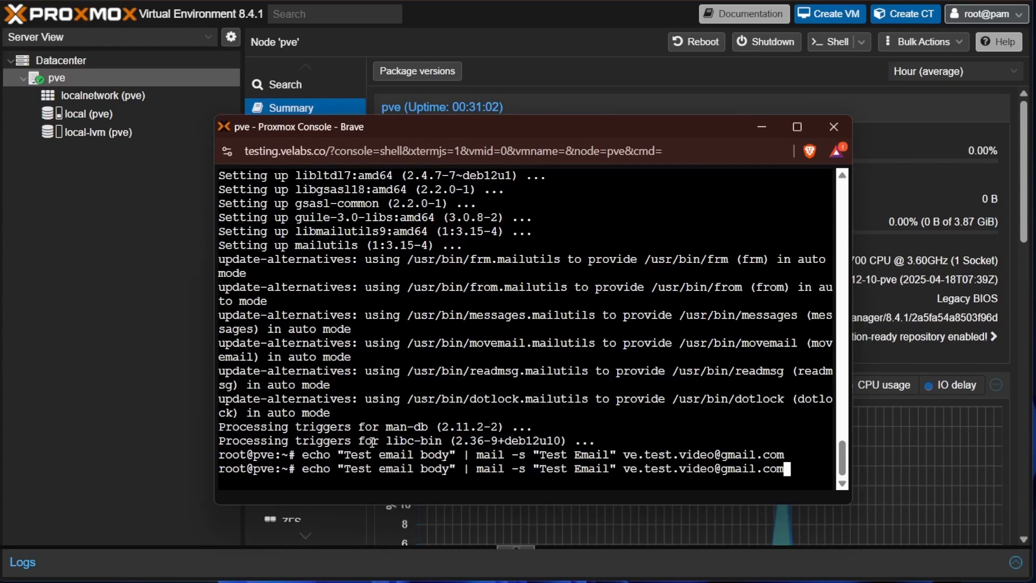
text(journalctl -u postfix -e)
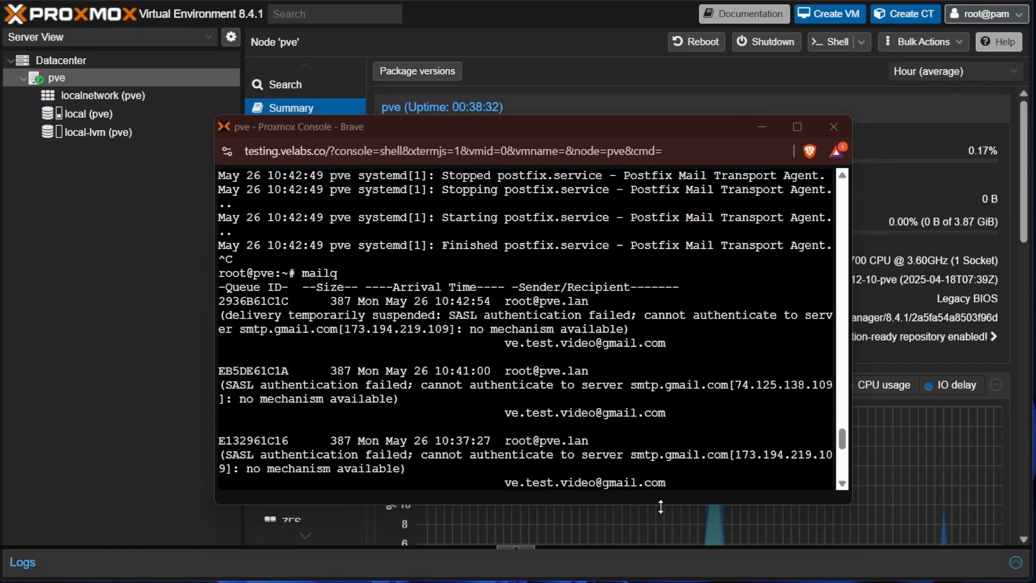
mouse_move(606, 466)
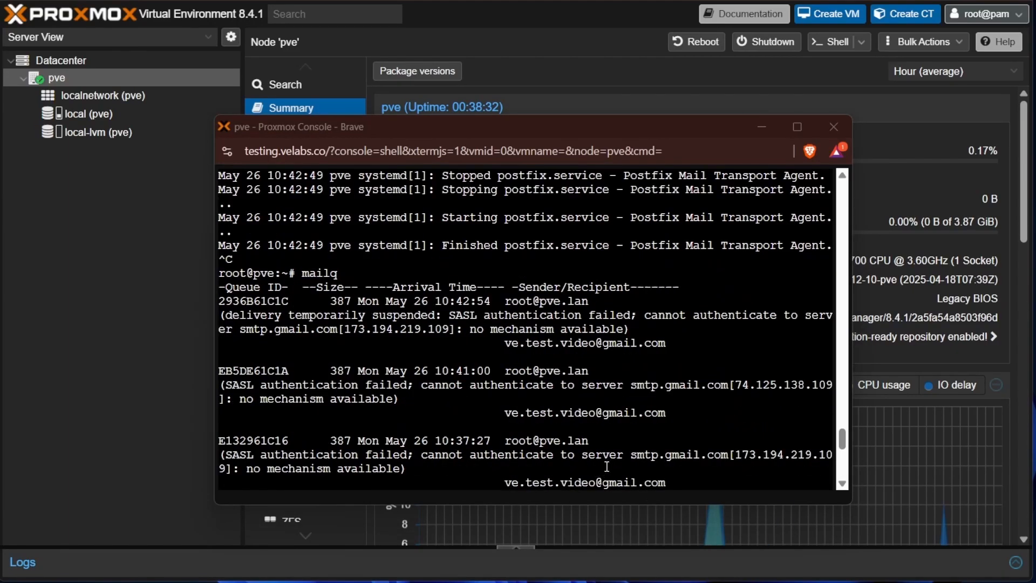
mouse_move(367, 343)
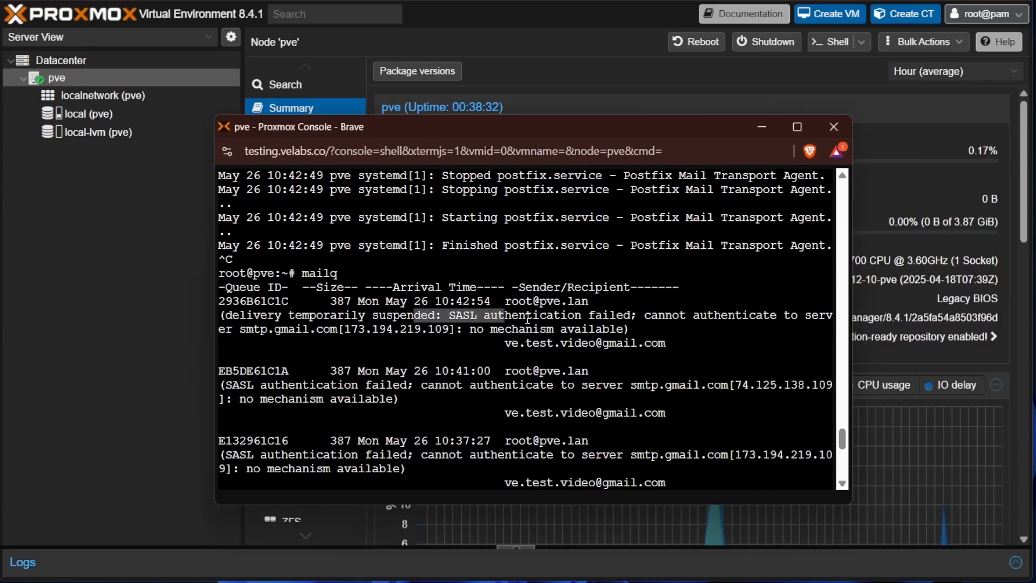
Highlight the SASL authentication failed error in the Postfix log output.
drag(445, 315, 644, 315)
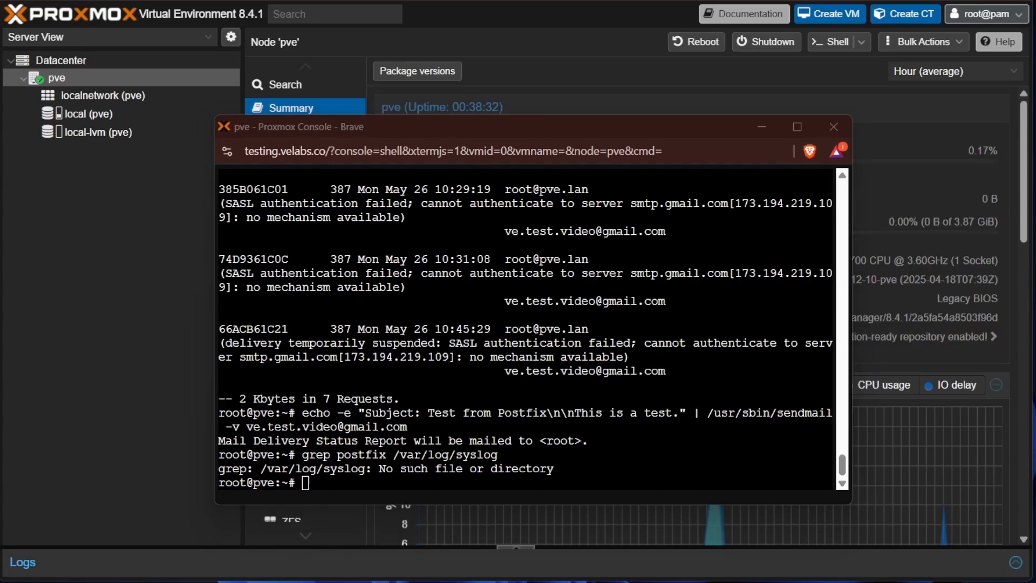
mouse_move(229, 435)
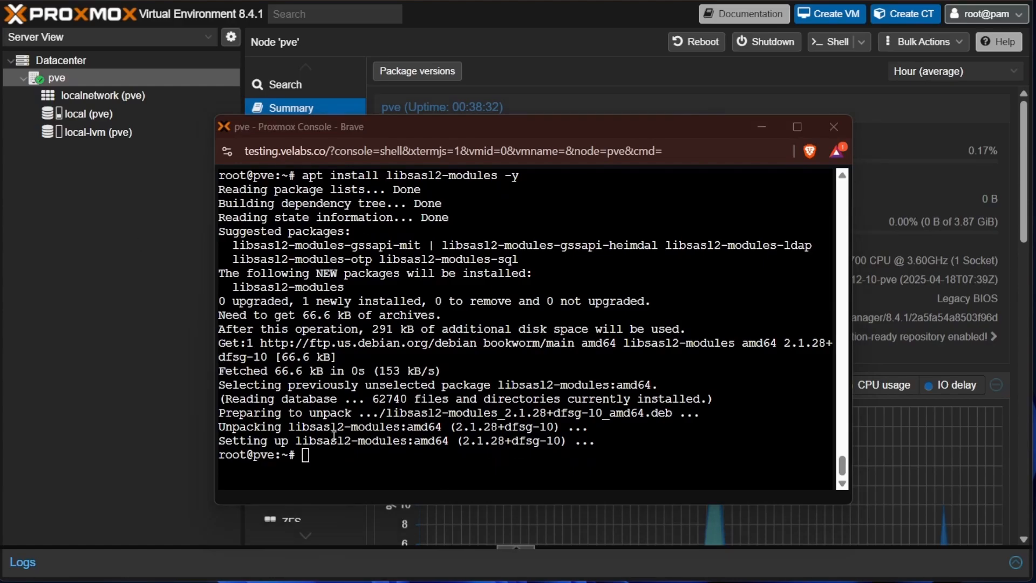
Restart Postfix with systemctl and paste the next command into the shell.
text(systemctl restart postfix)
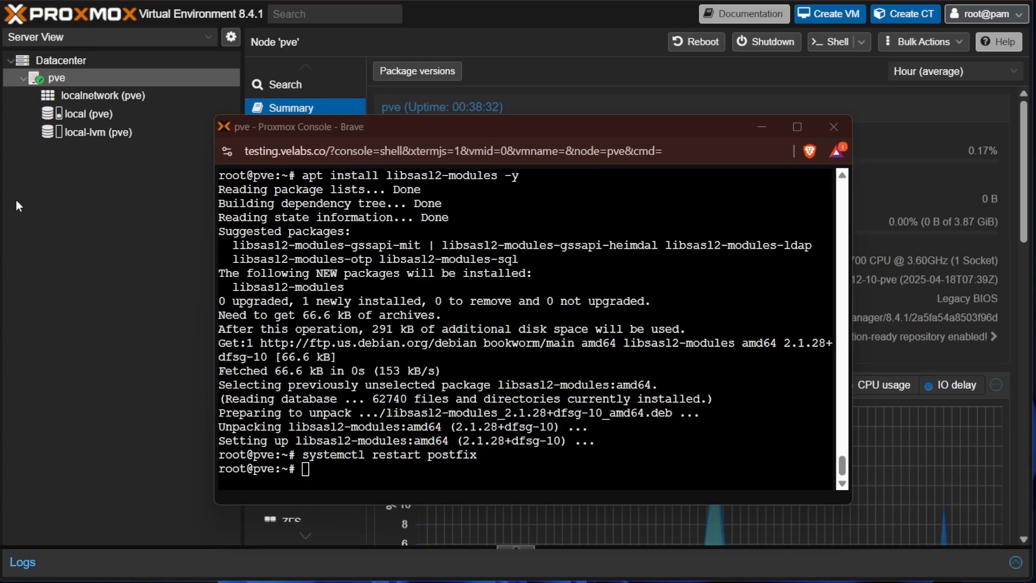
right_click(323, 472)
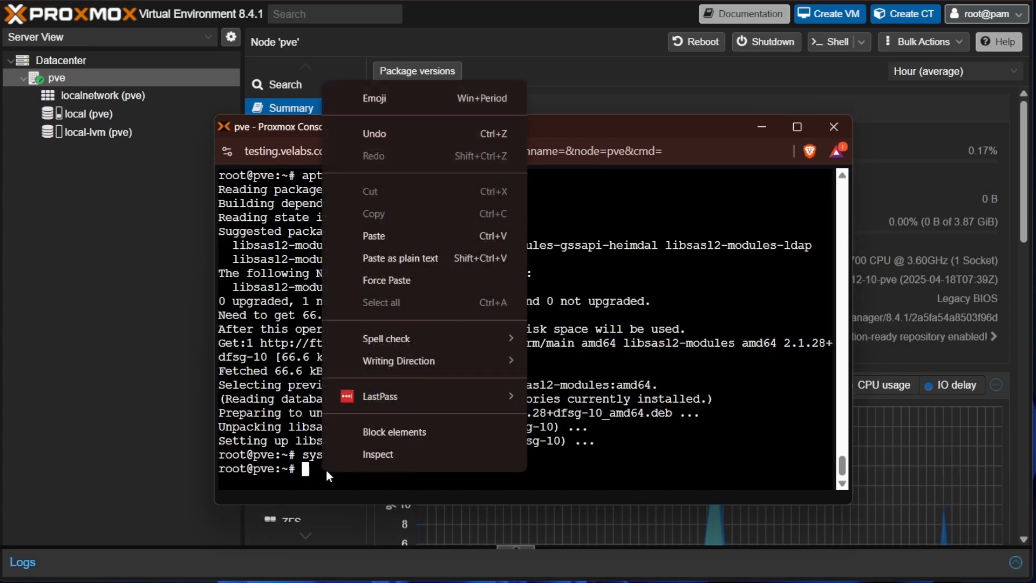
click(304, 469)
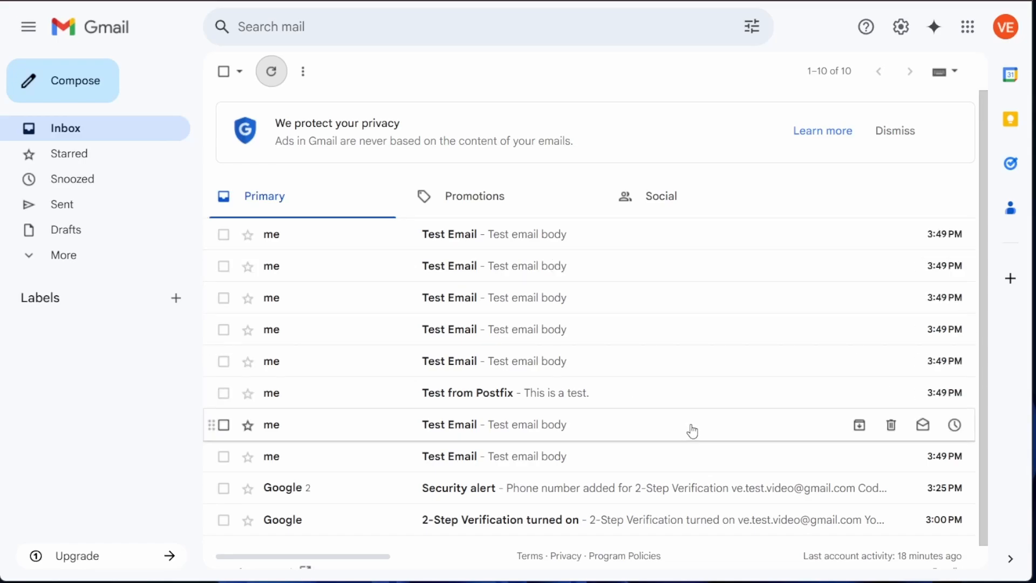
mouse_move(681, 432)
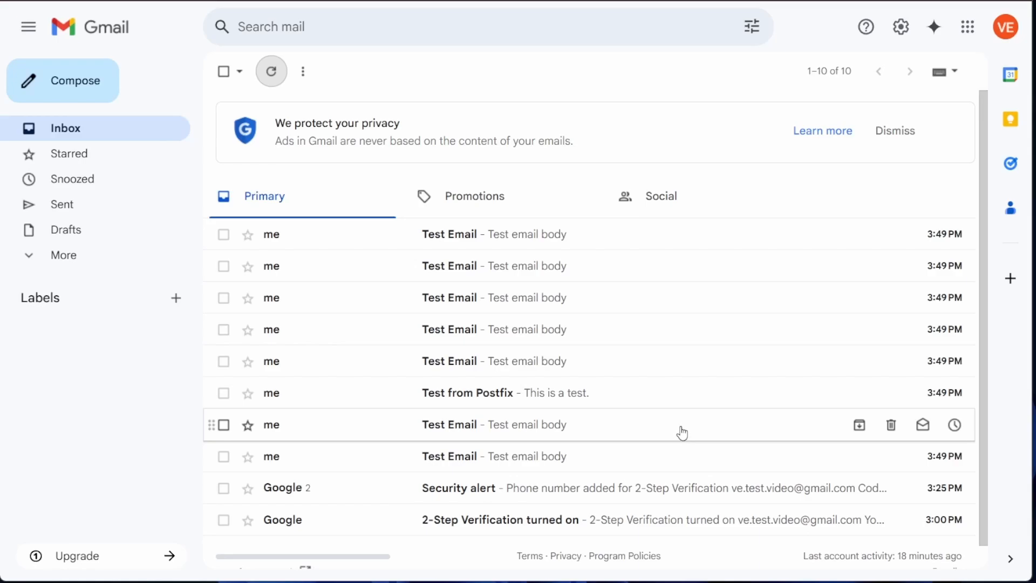
mouse_move(694, 427)
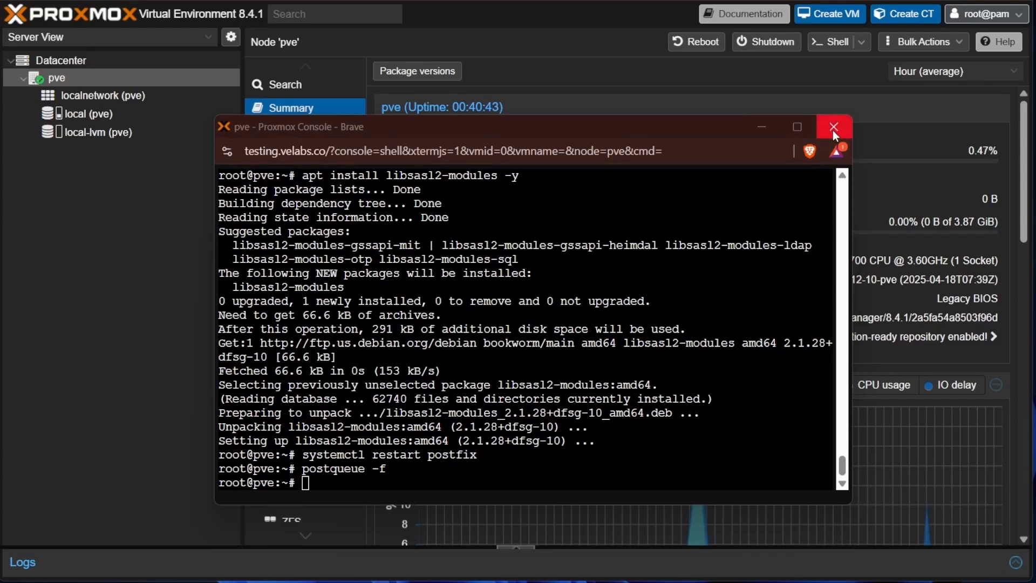
Download the ubuntu-22.04-standard template into local (pve) CT Templates.
click(834, 127)
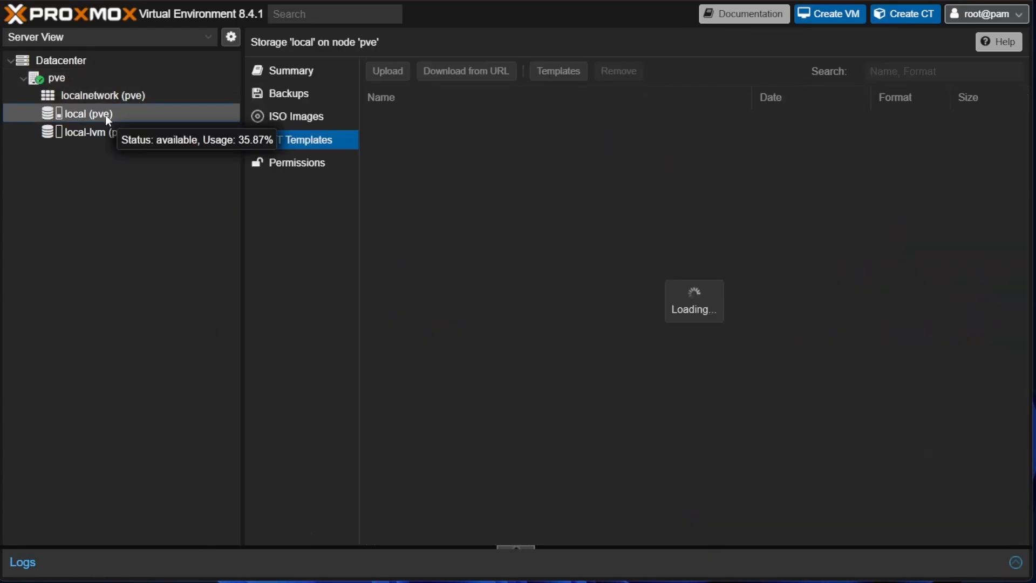
click(308, 139)
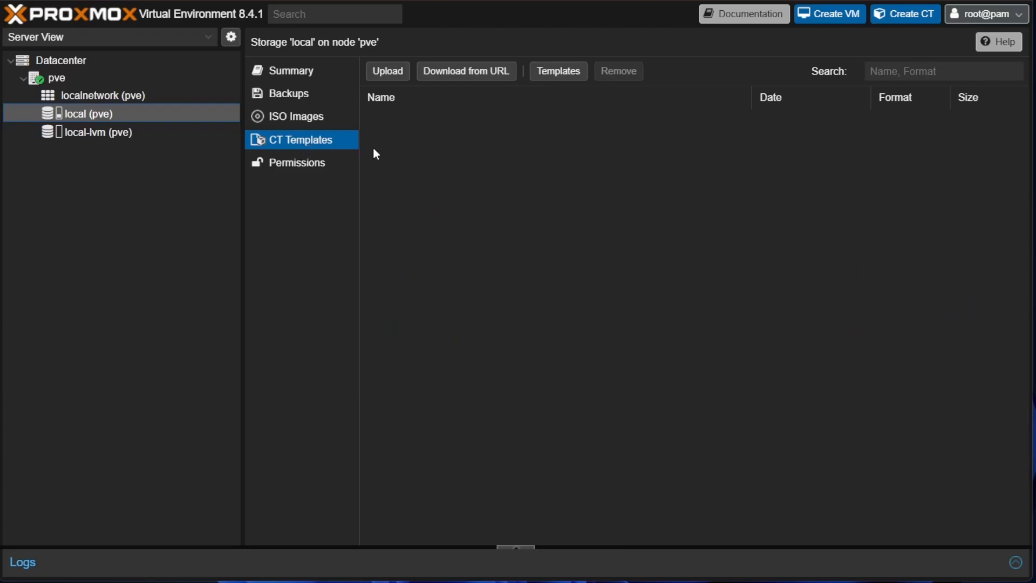
click(558, 72)
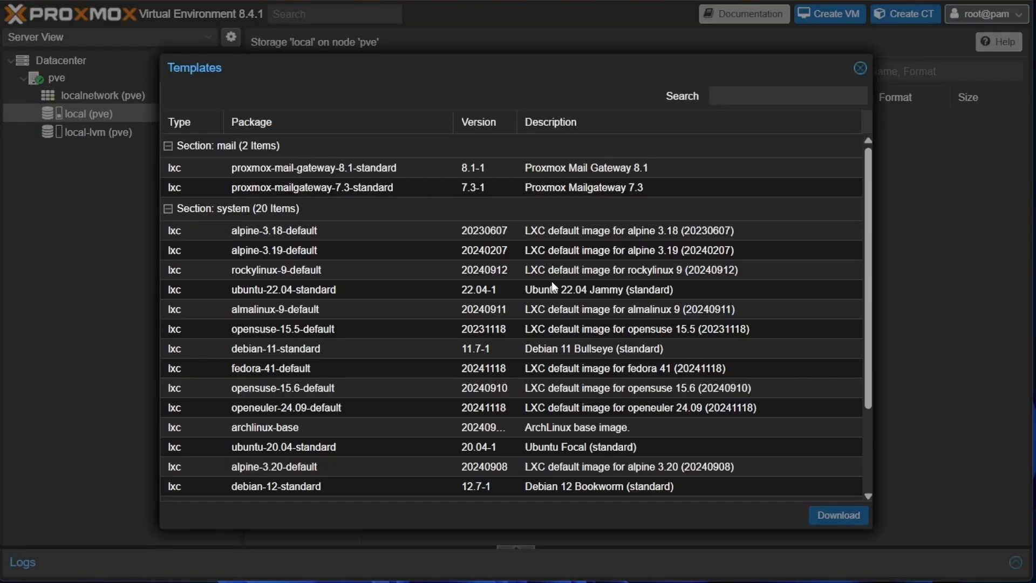
click(284, 289)
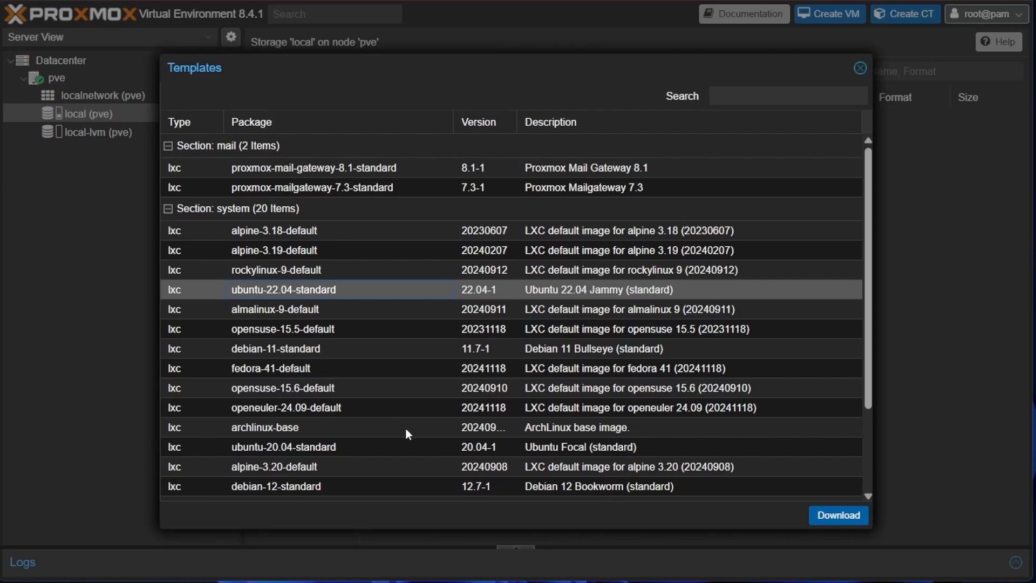
click(837, 515)
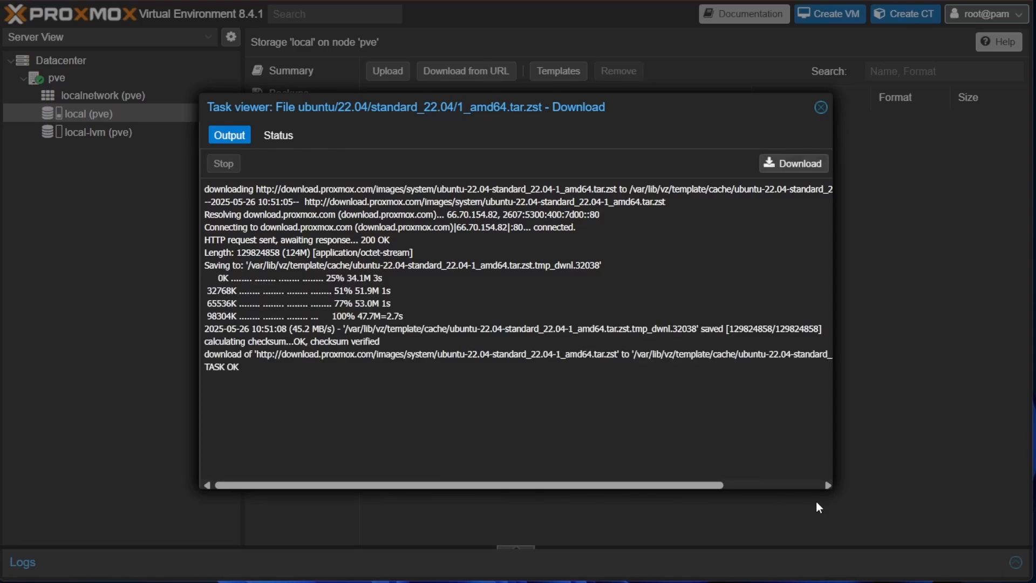
mouse_move(775, 431)
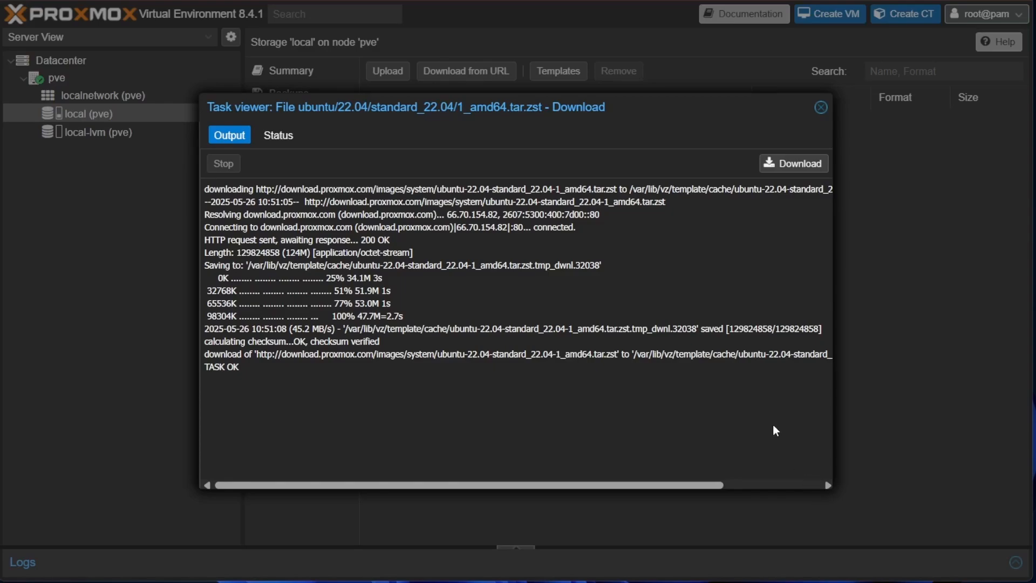
mouse_move(772, 429)
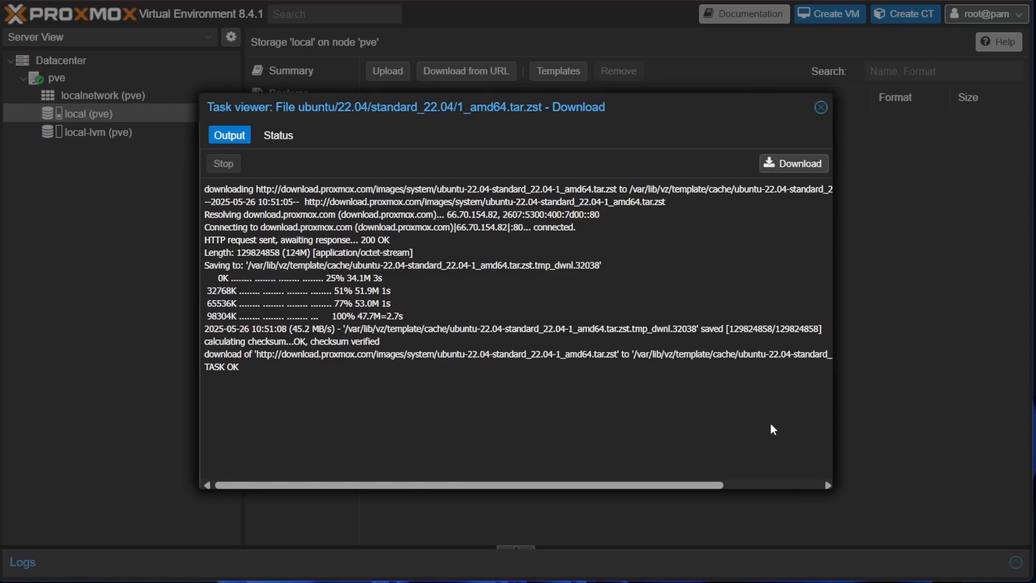
click(820, 107)
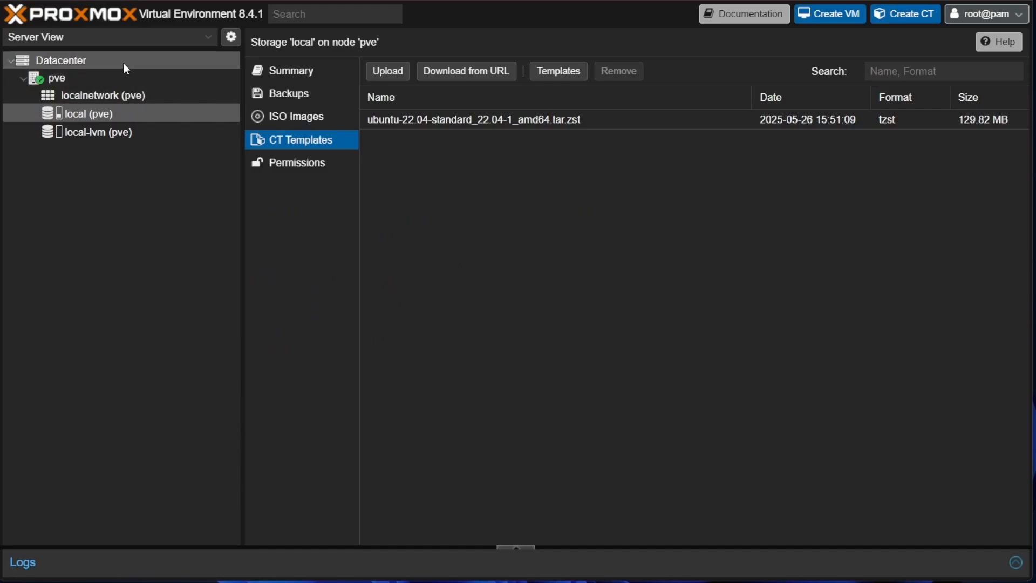
click(61, 61)
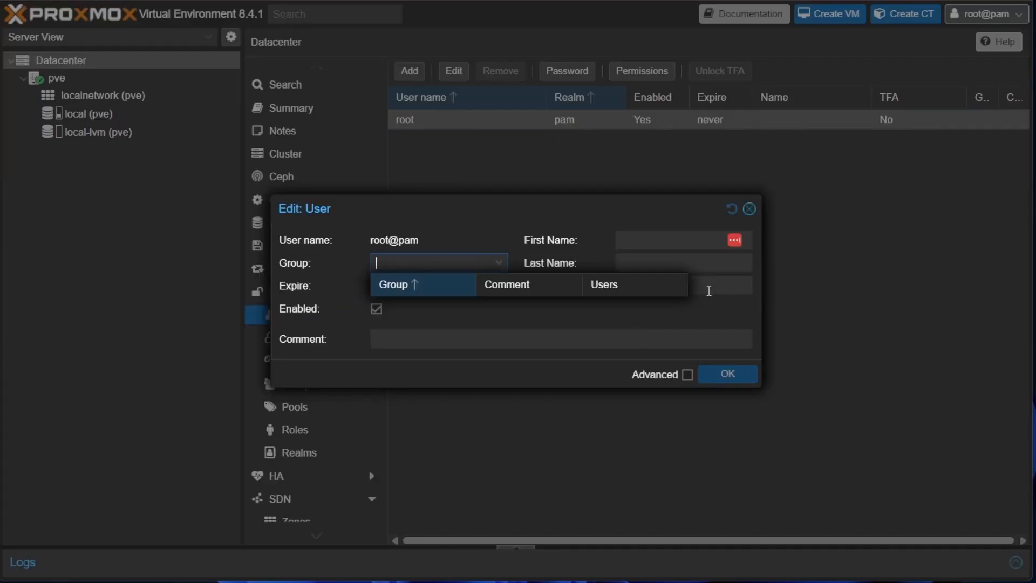
text(test@test.com)
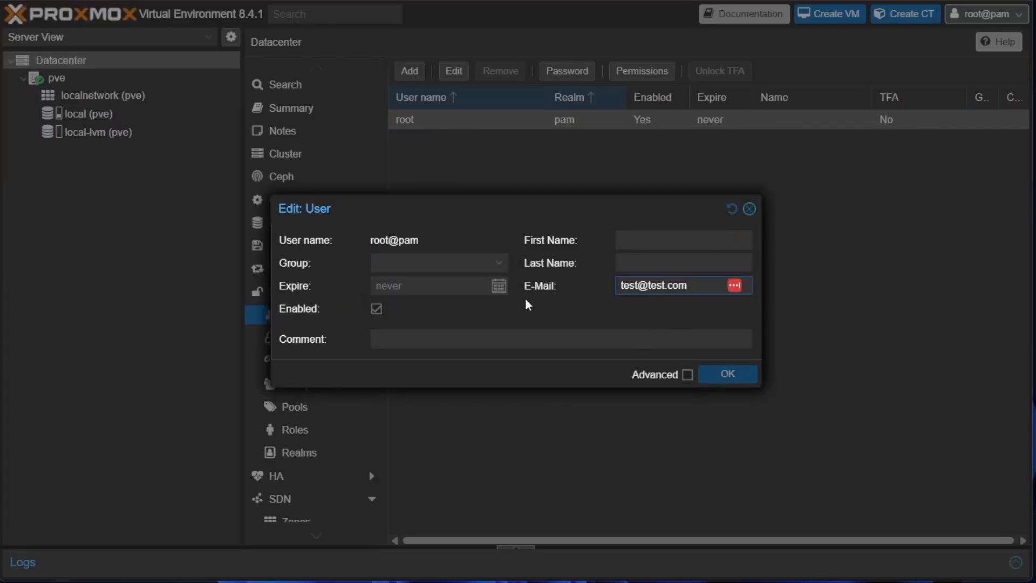
click(726, 373)
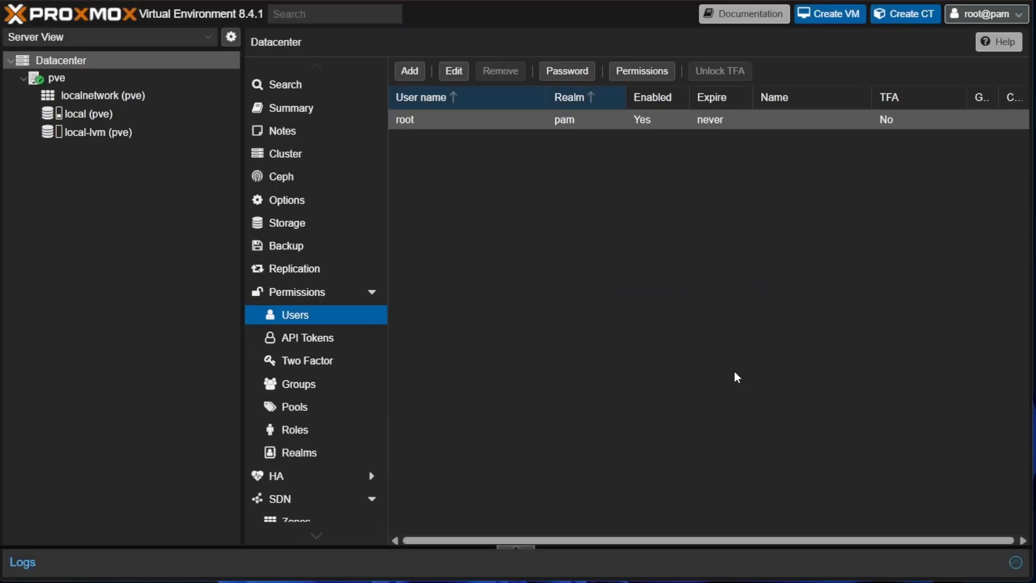
mouse_move(542, 168)
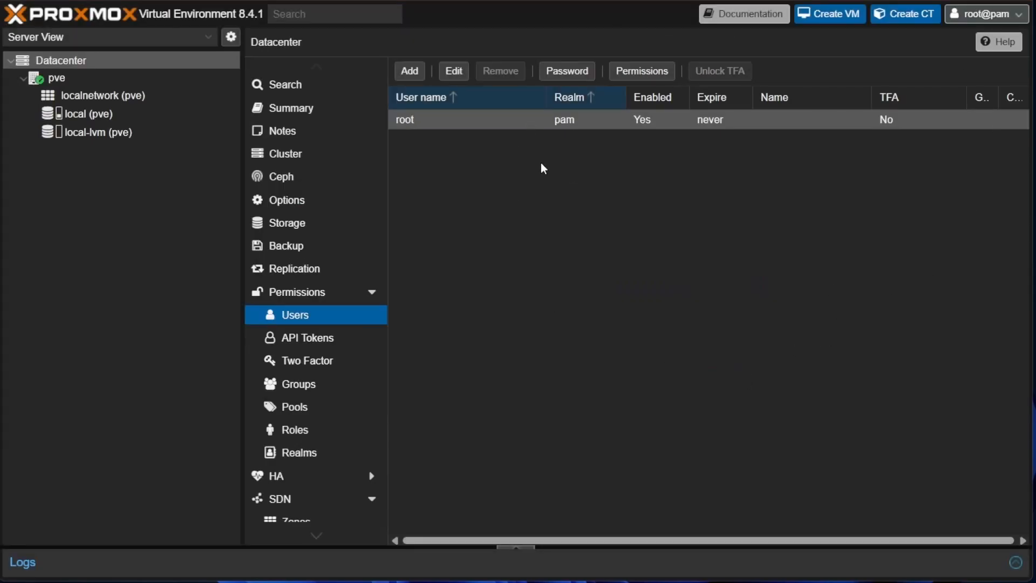
mouse_move(328, 125)
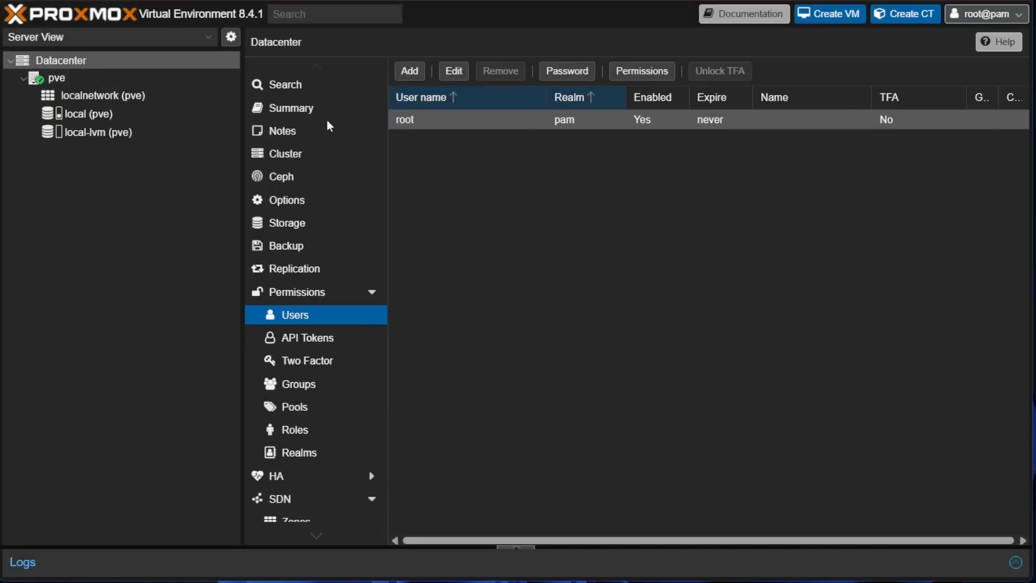
Start a new container with hostname 'te...' and a password, choosing the Ubuntu 22.04 template.
click(905, 13)
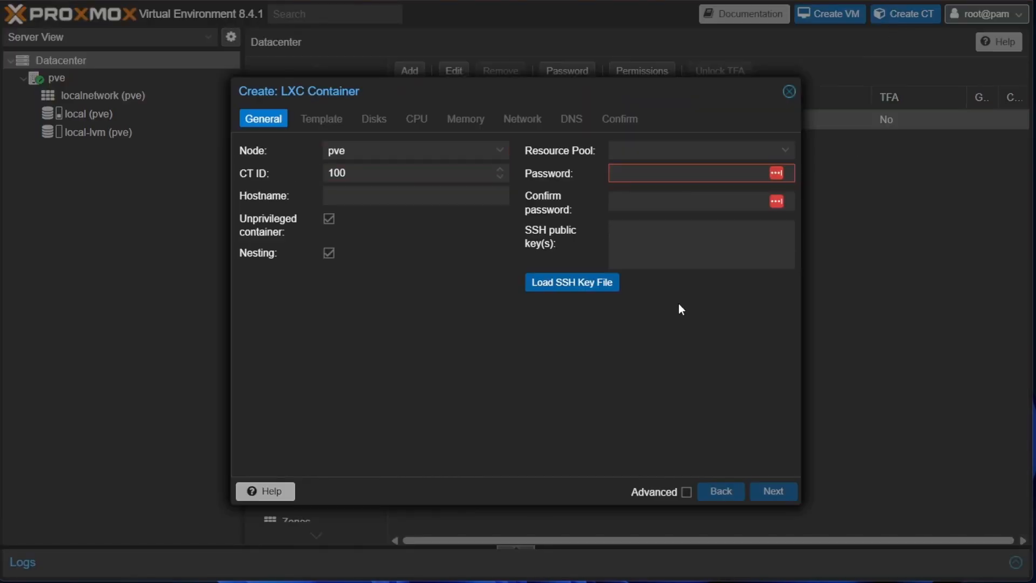
text(te)
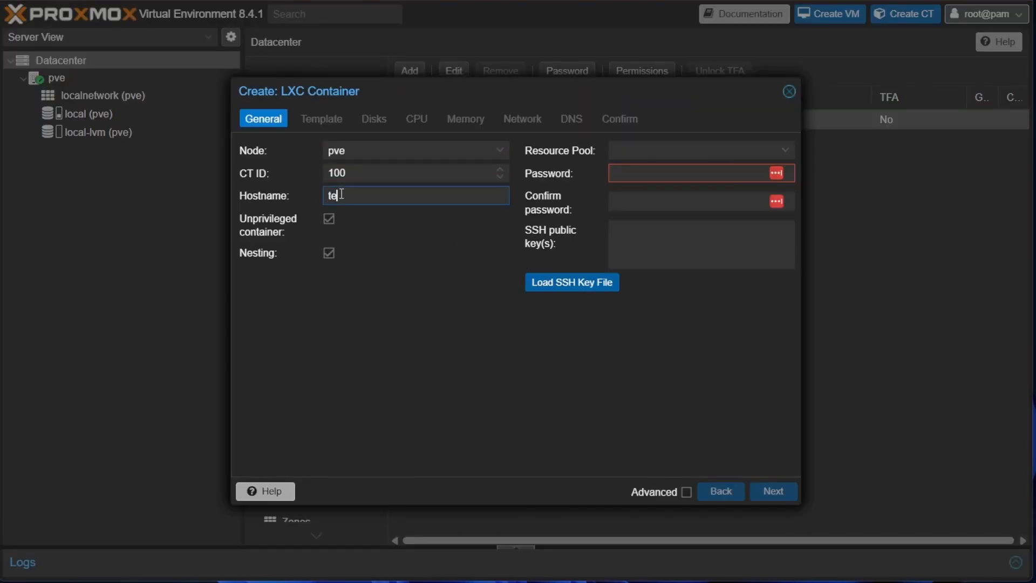
click(694, 172)
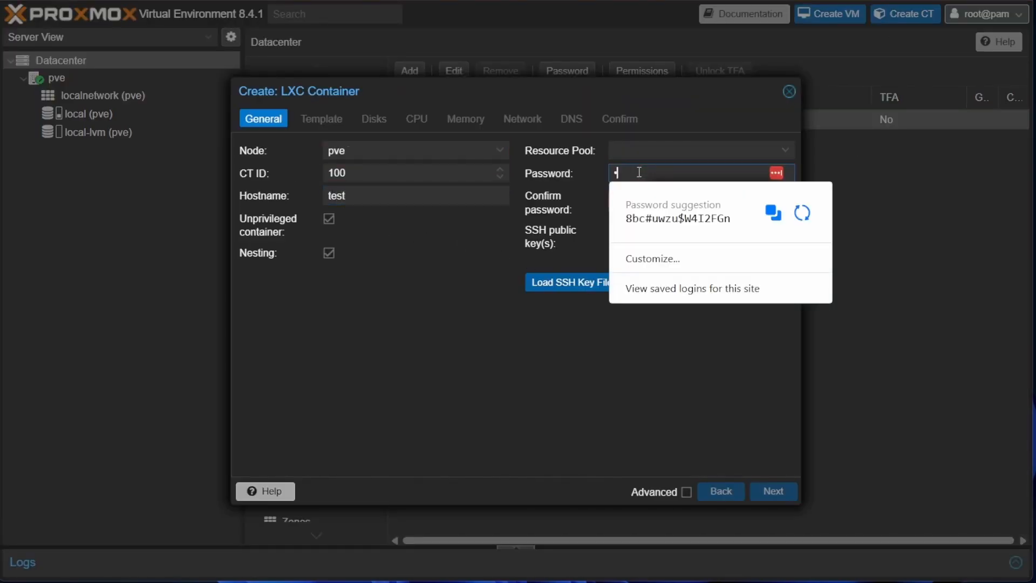
click(321, 119)
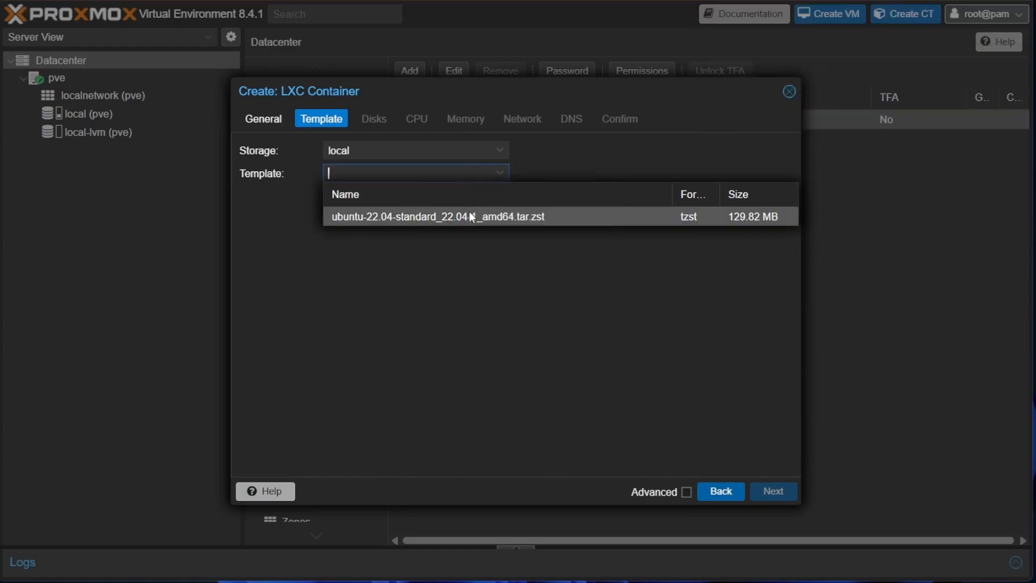
click(771, 491)
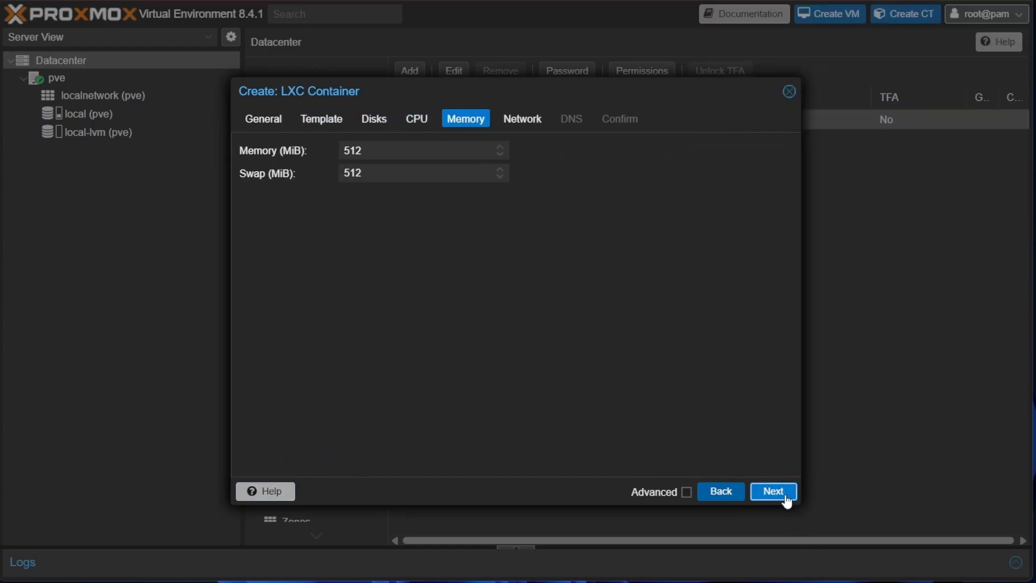
Accept default memory and DHCP network settings and finish creating container 100.
click(771, 491)
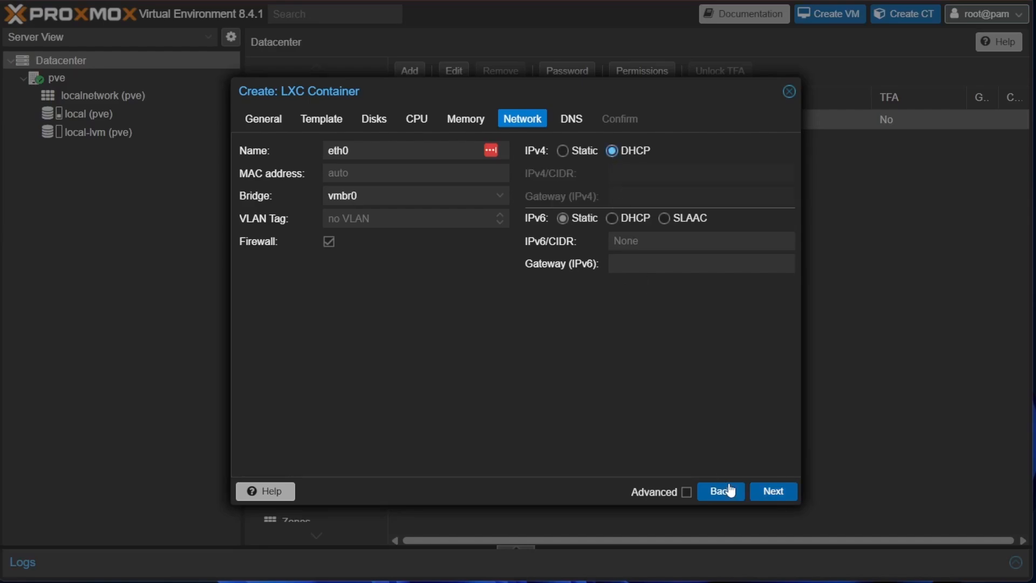
click(772, 491)
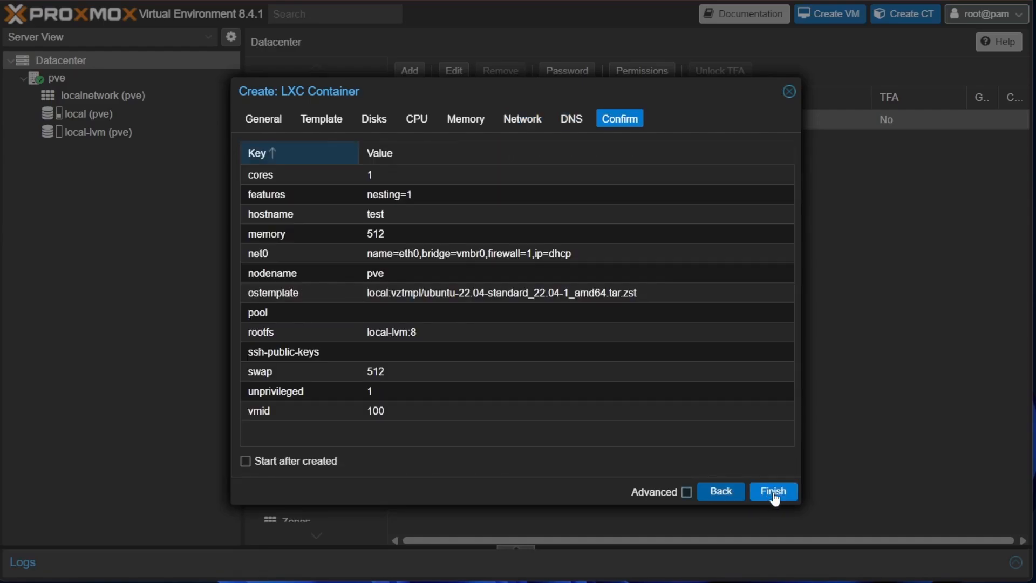
mouse_move(778, 507)
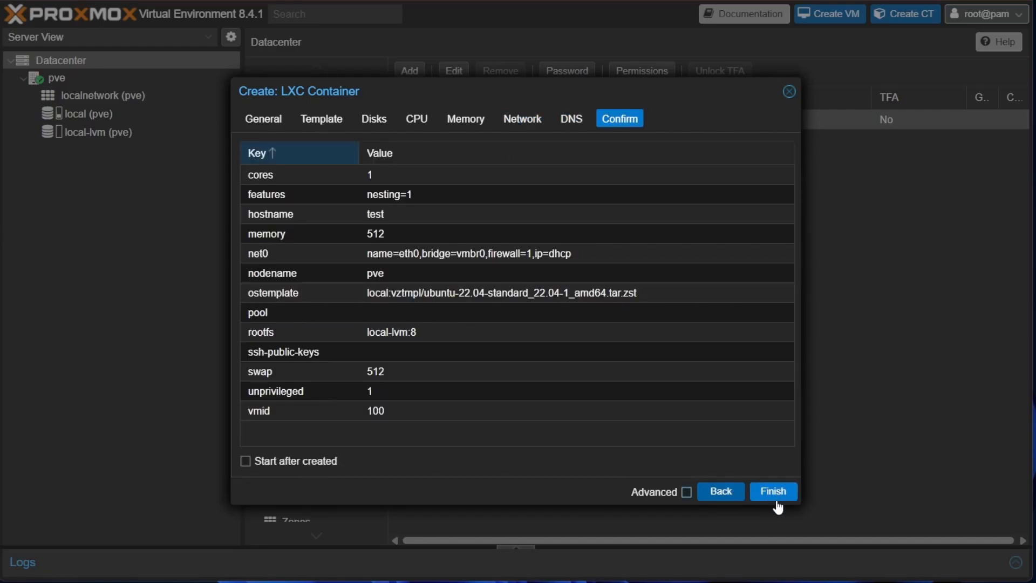
click(772, 491)
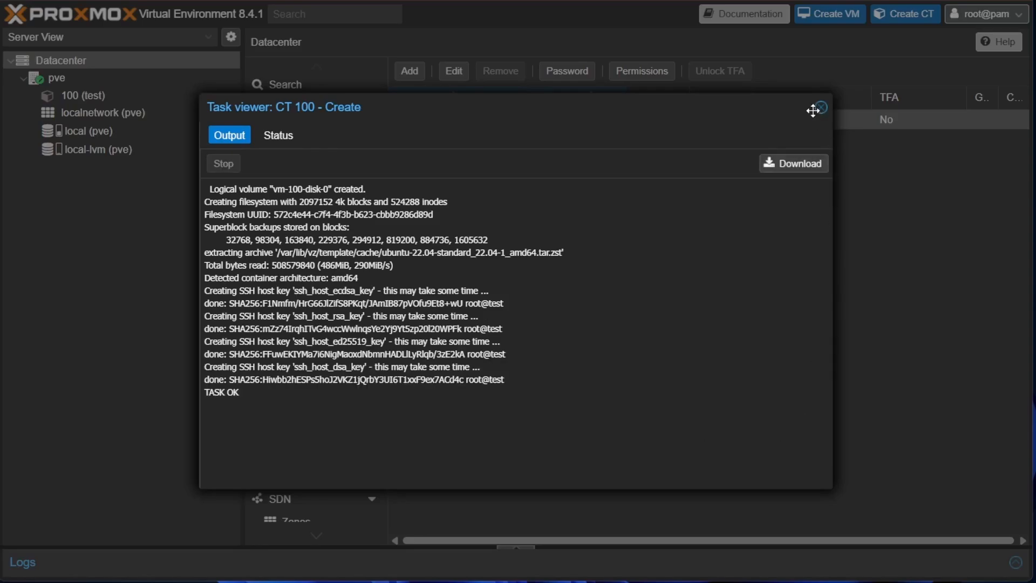
click(819, 107)
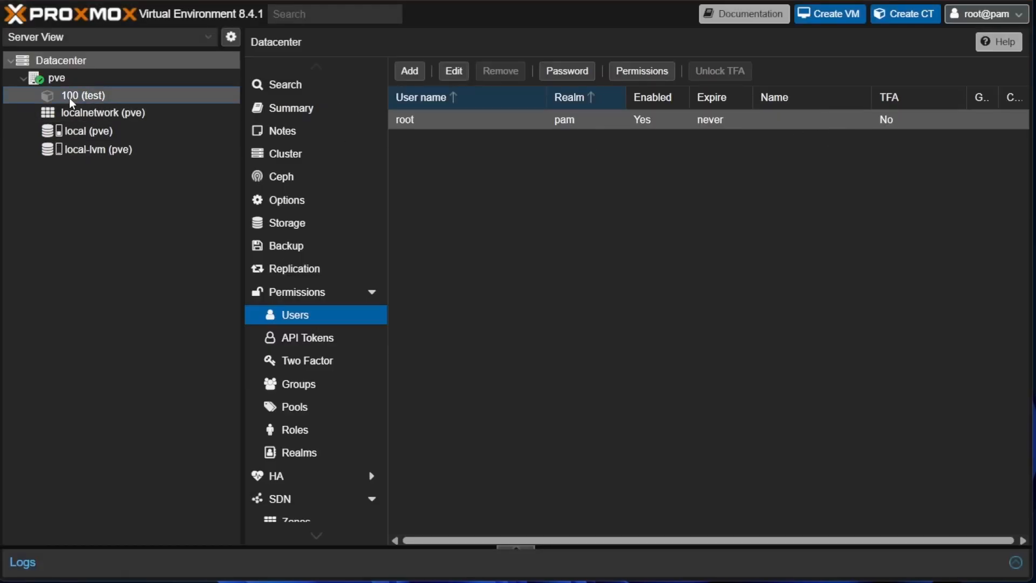
Run a manual backup of container 100 (test) to local storage with notification mode Auto.
click(82, 94)
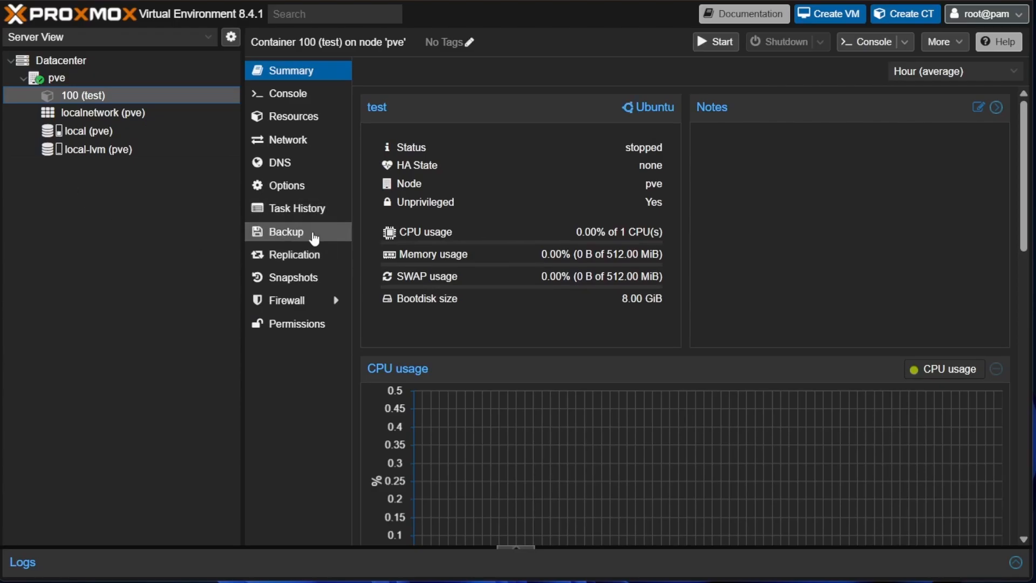
click(285, 231)
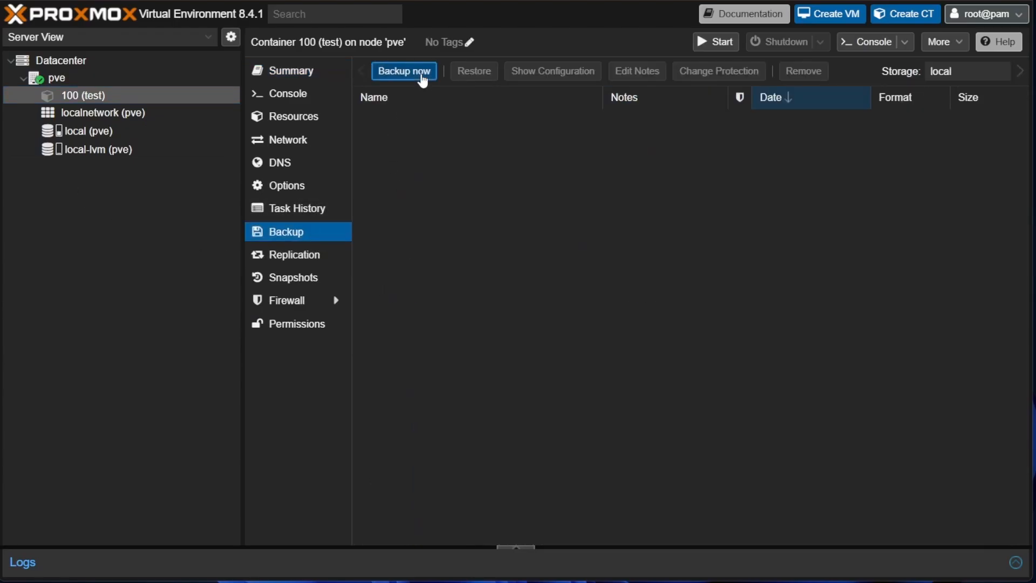
click(403, 71)
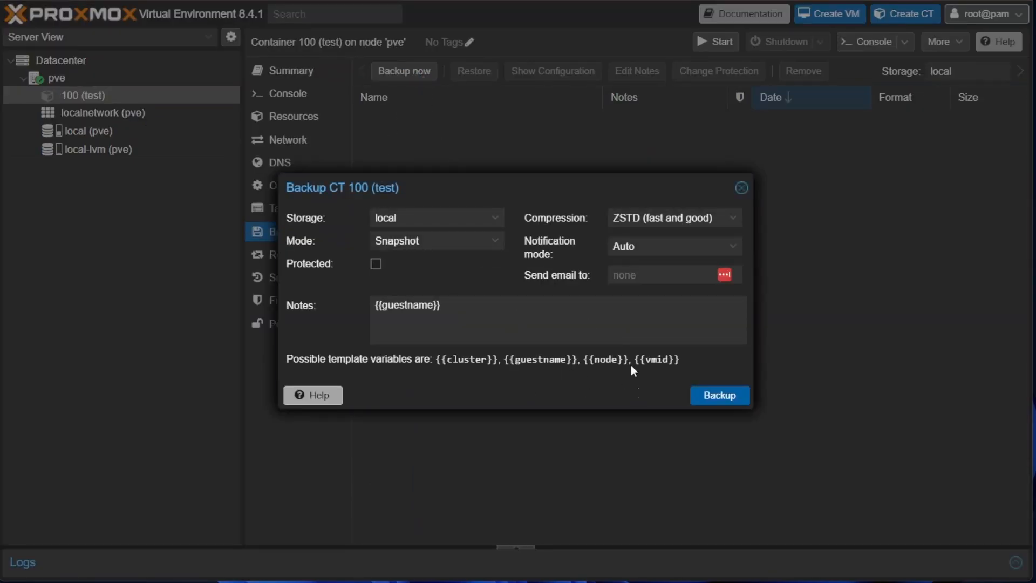
click(718, 395)
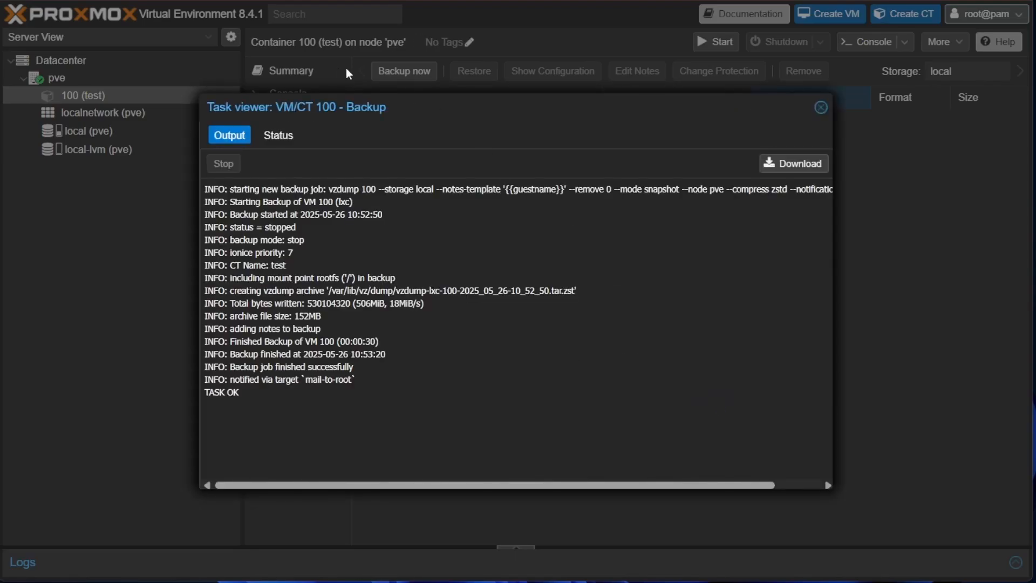
mouse_move(443, 271)
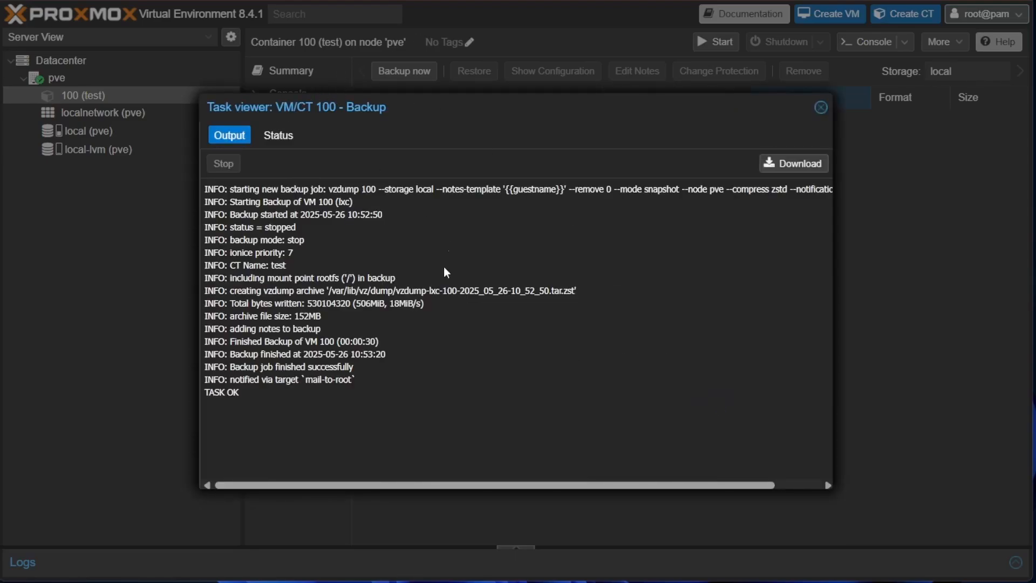
mouse_move(152, 344)
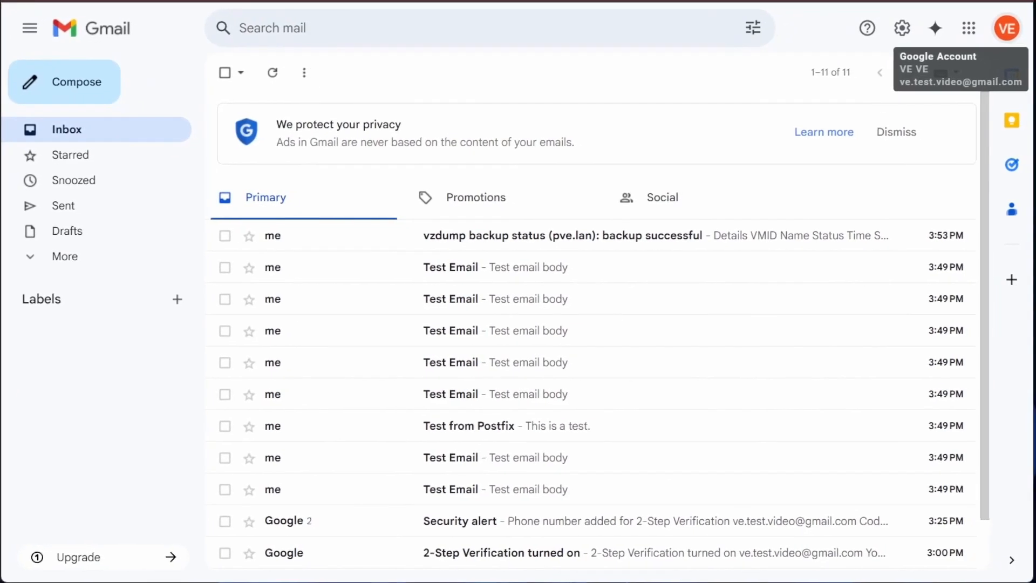
Read the 'vzdump backup status (pve.lan): backup successful' email for container 100.
click(561, 235)
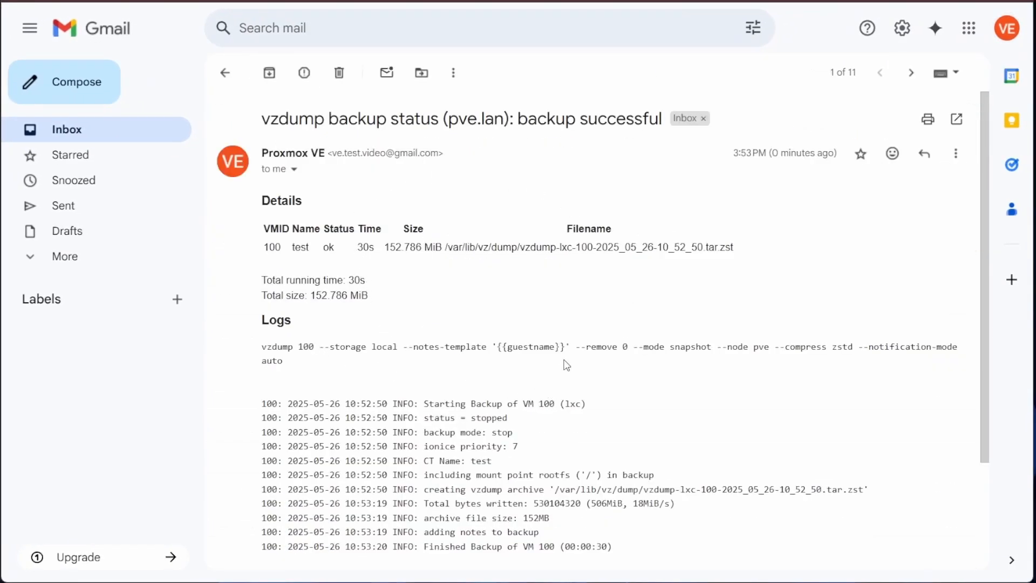
mouse_move(545, 271)
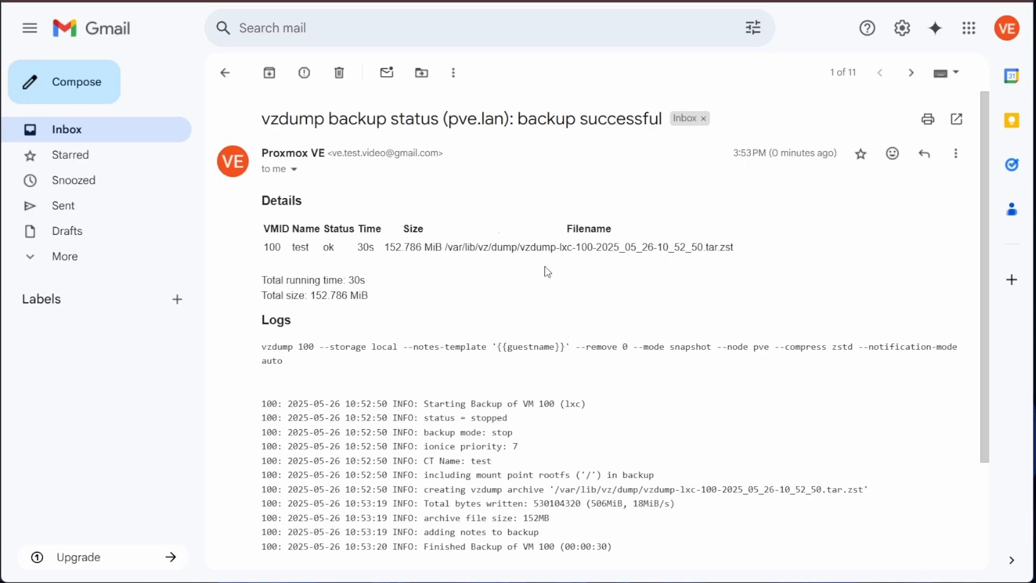
scroll(down, 3)
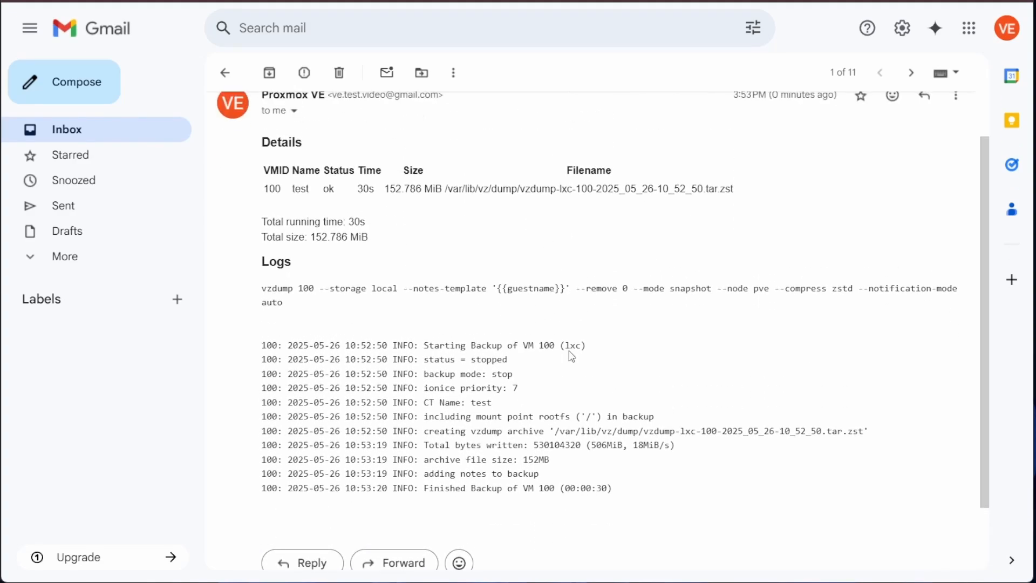
mouse_move(569, 351)
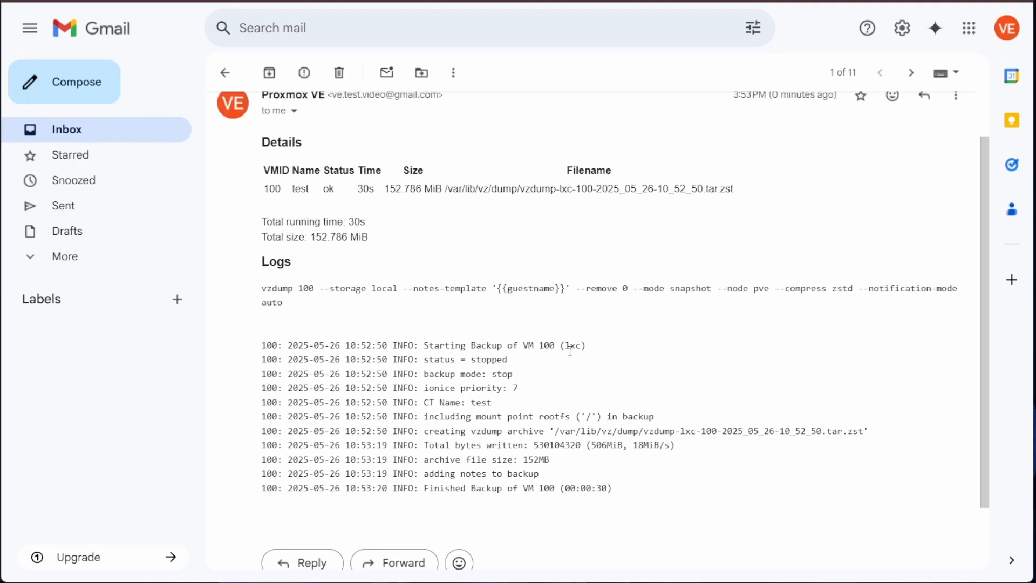